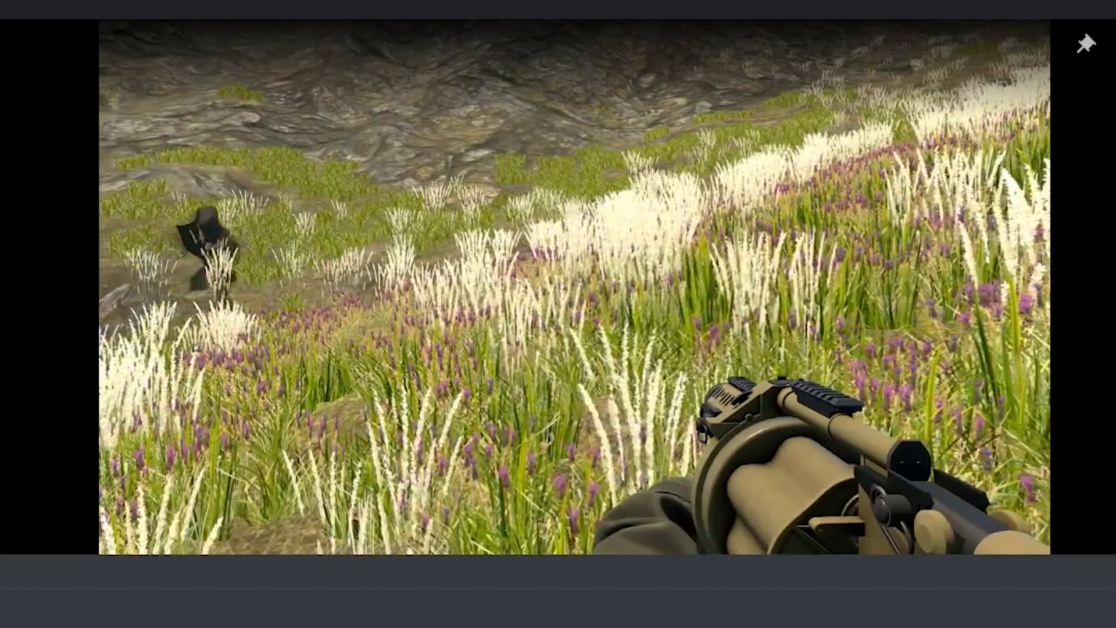
# Step: Leave the running game, return to the Unity editor, then bring up FirstPersonController.cs in Visual Studio
pyautogui.click(112, 544)
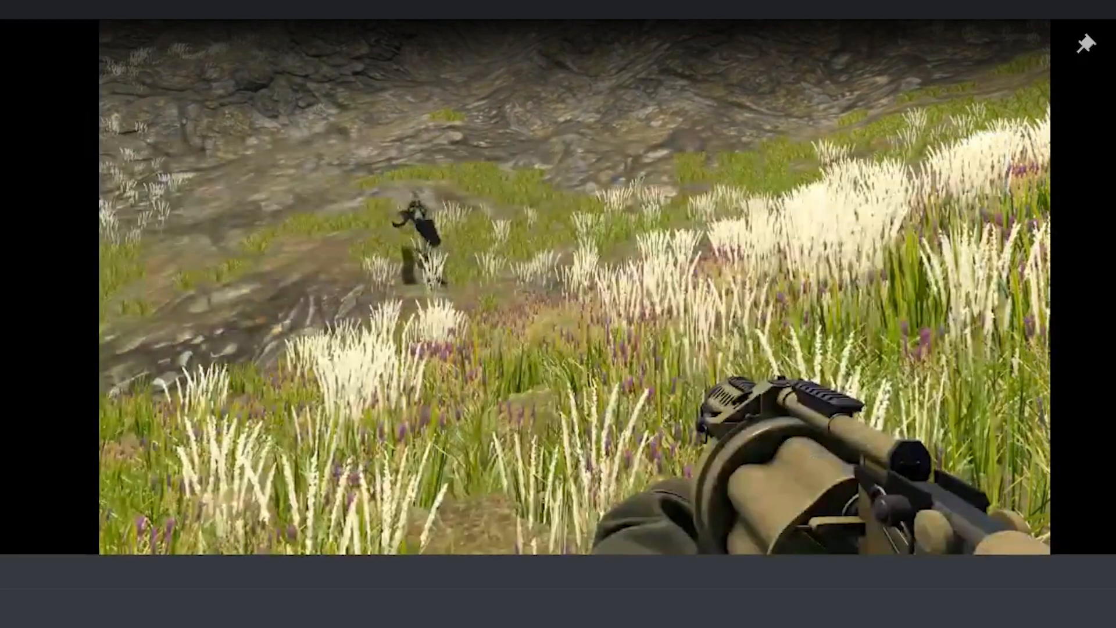
pyautogui.click(111, 545)
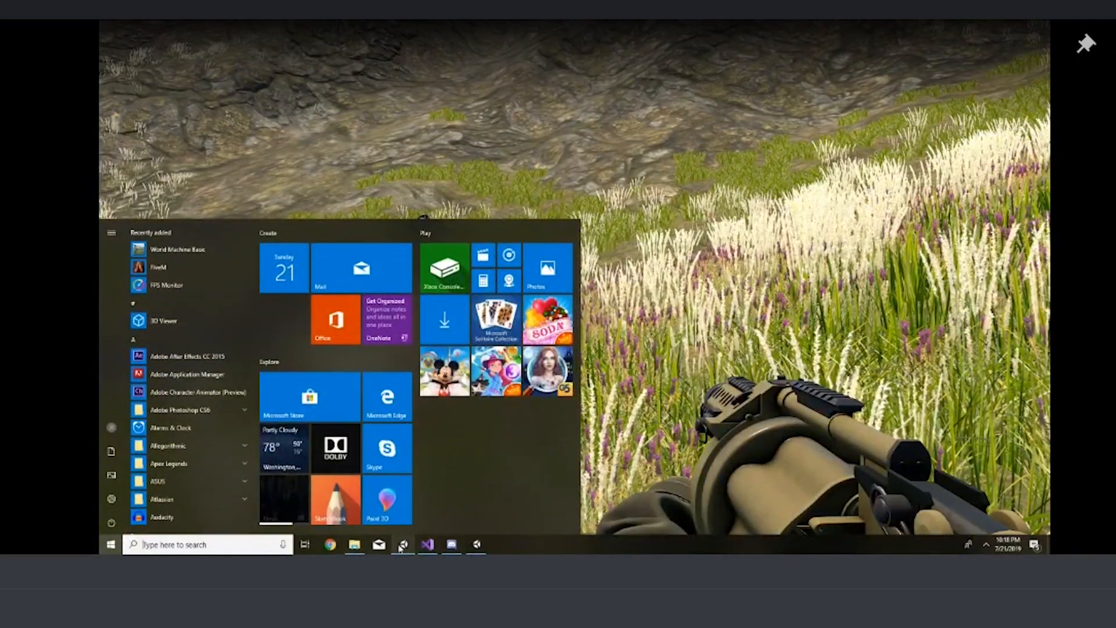
pyautogui.click(111, 544)
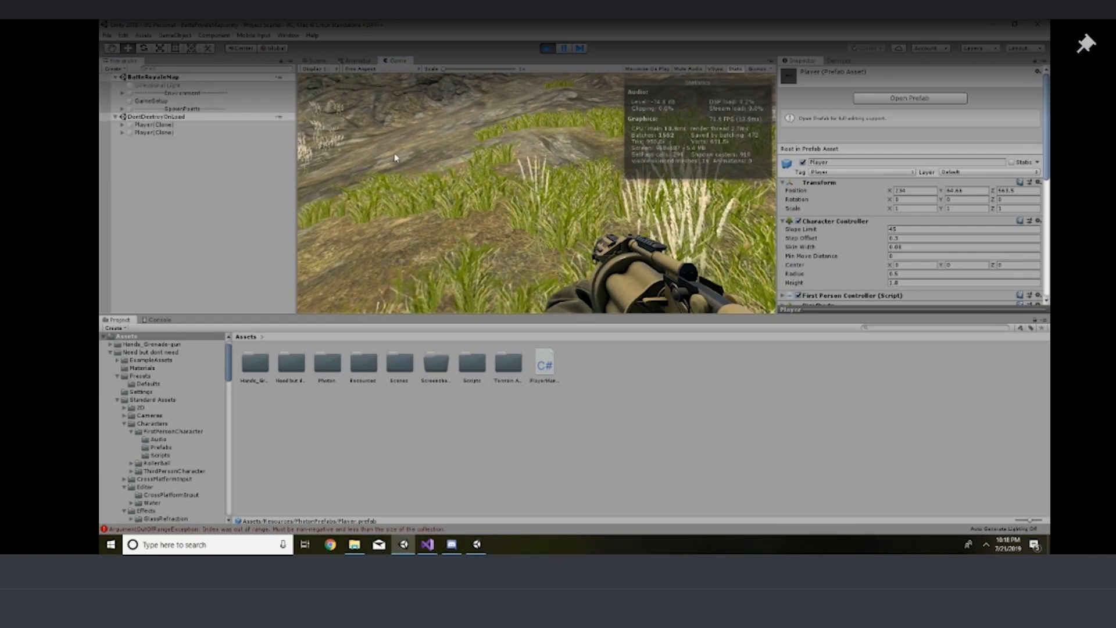
pyautogui.click(151, 85)
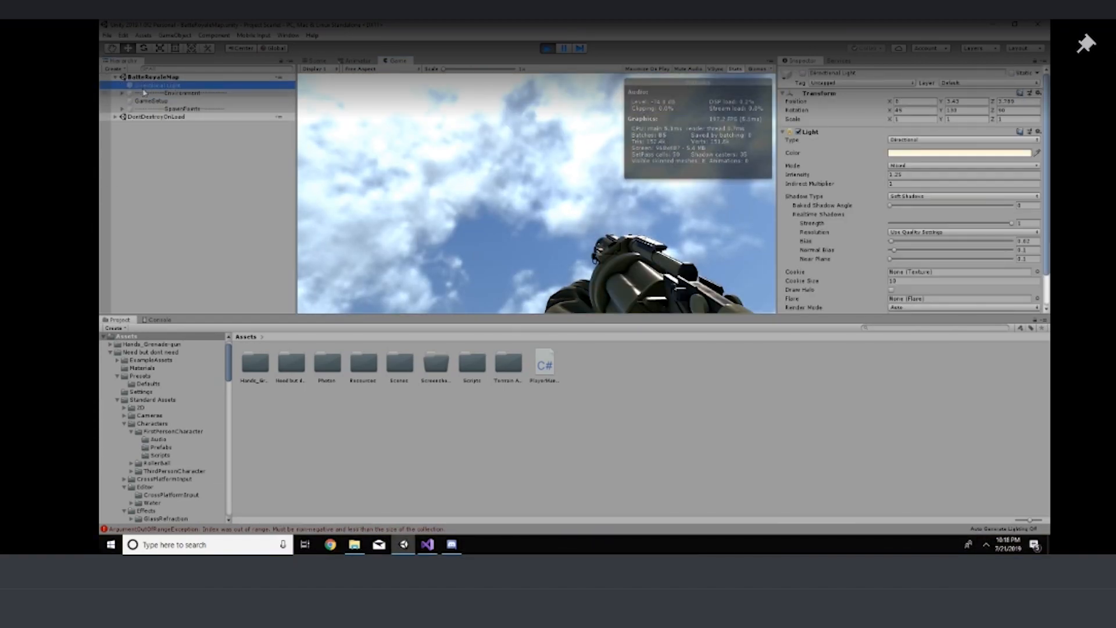
pyautogui.click(427, 544)
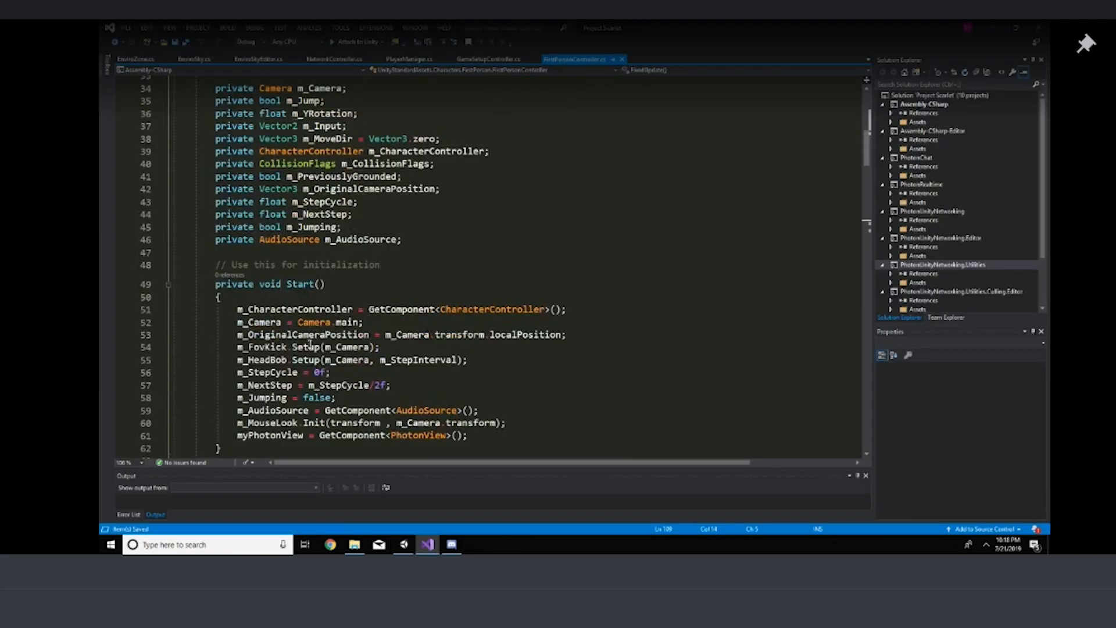
pyautogui.scroll(-3)
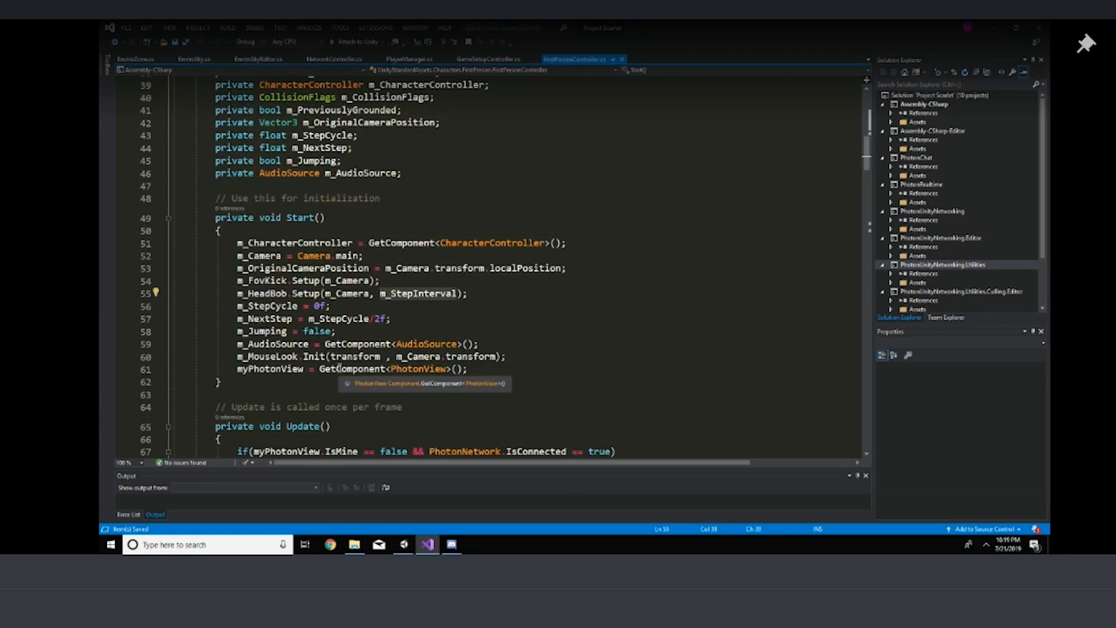
pyautogui.scroll(-3)
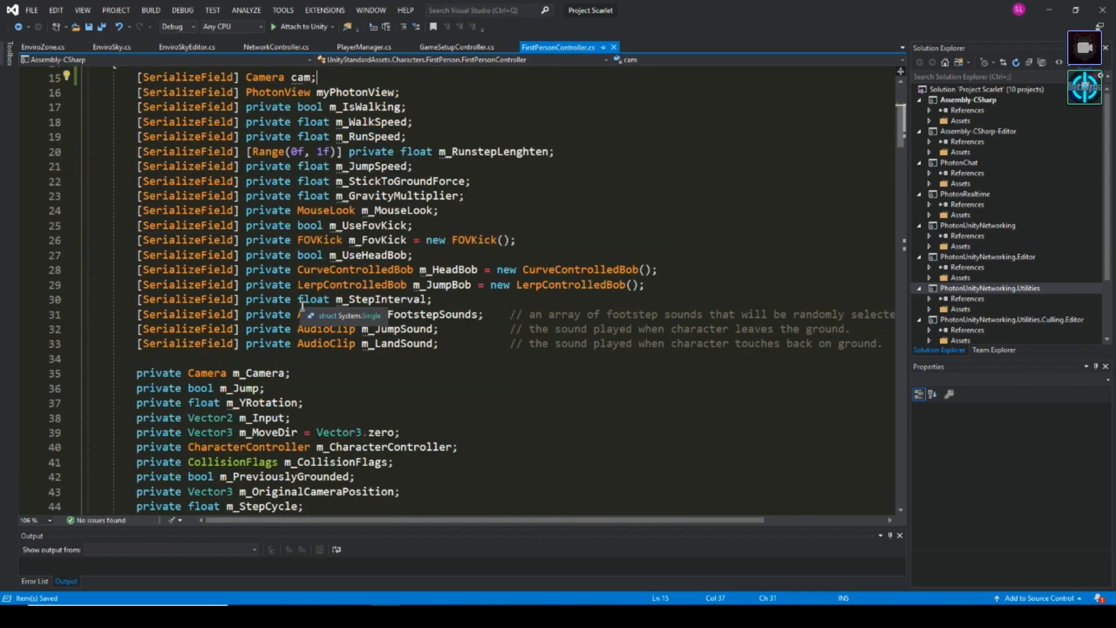
pyautogui.scroll(-3)
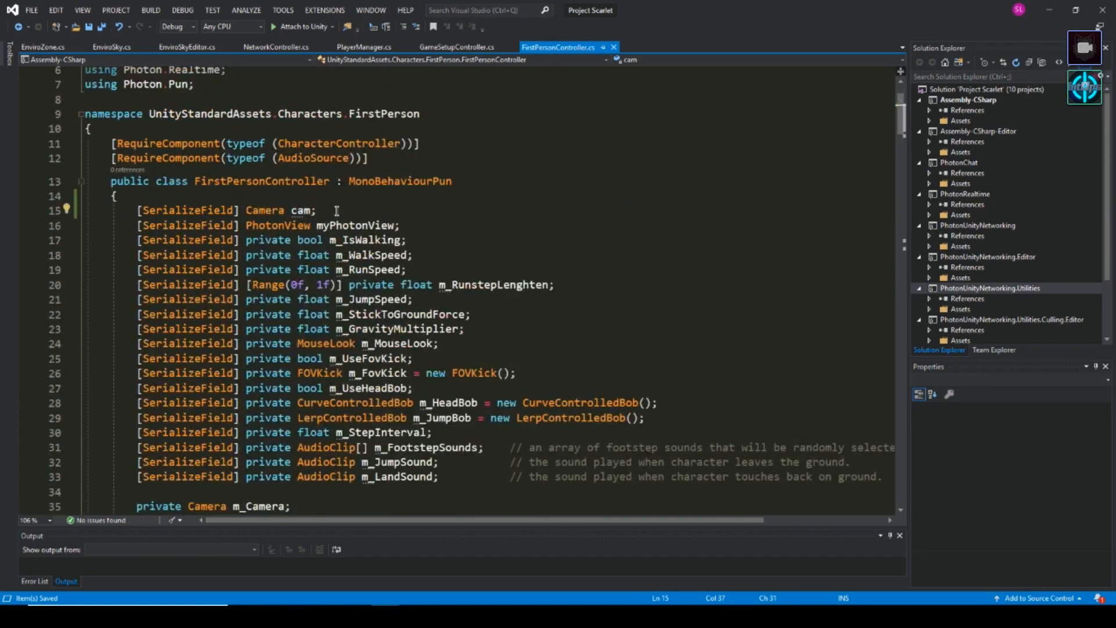
pyautogui.scroll(-3)
pyautogui.write('myPhotonView = GetComponent<PhotonView>();')
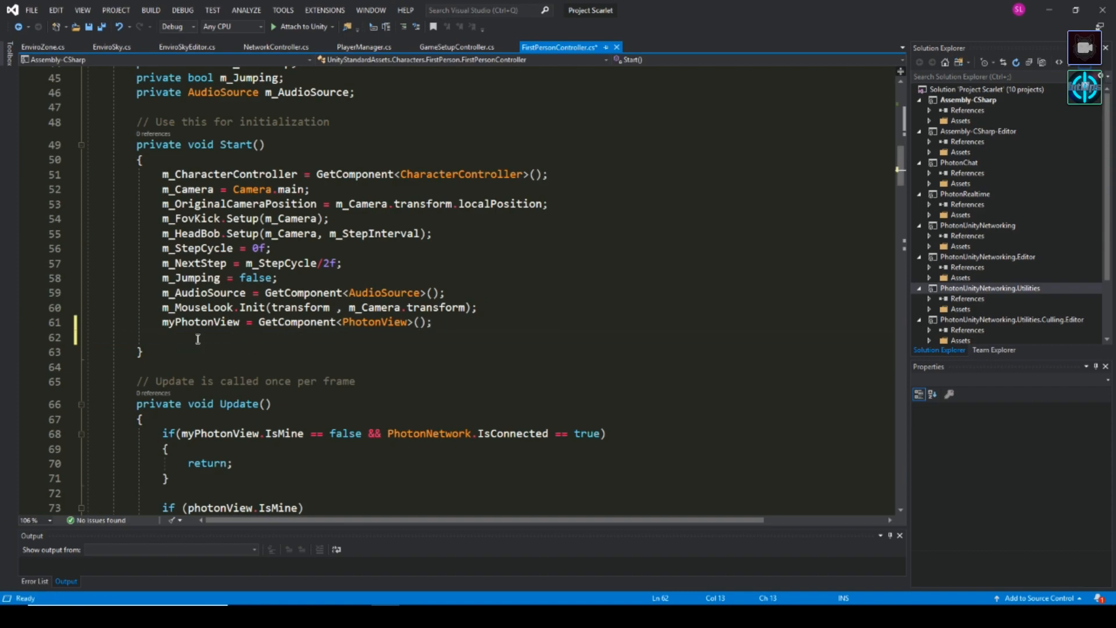
# Step: Add an if (!myPhotonView.IsMine) check below GetComponent<PhotonView>() in Start
pyautogui.write('if (')
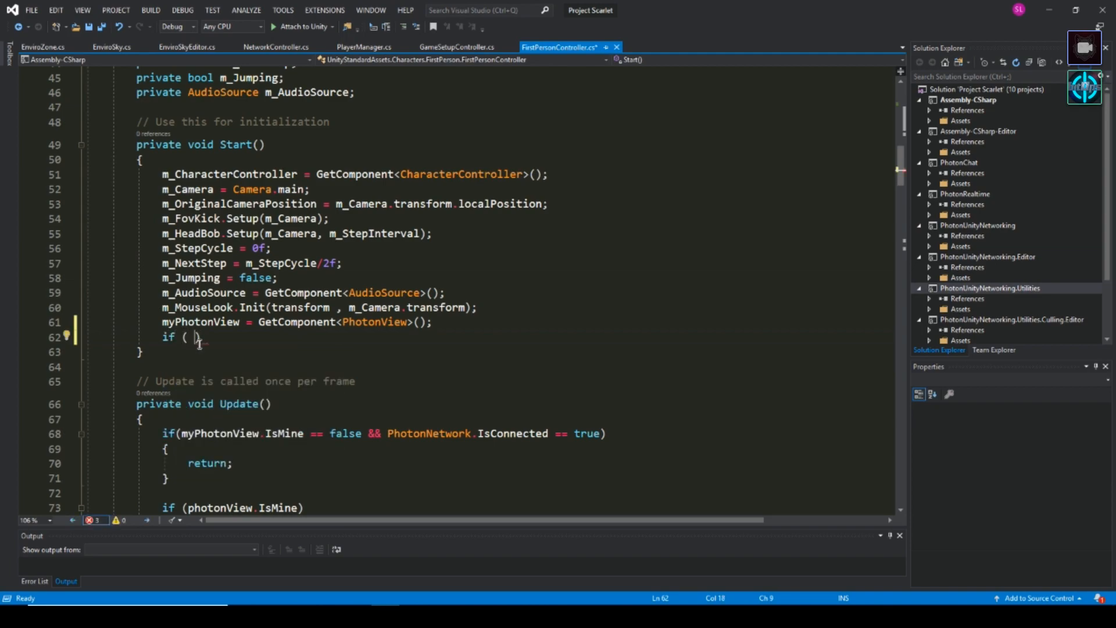
pyautogui.write(')')
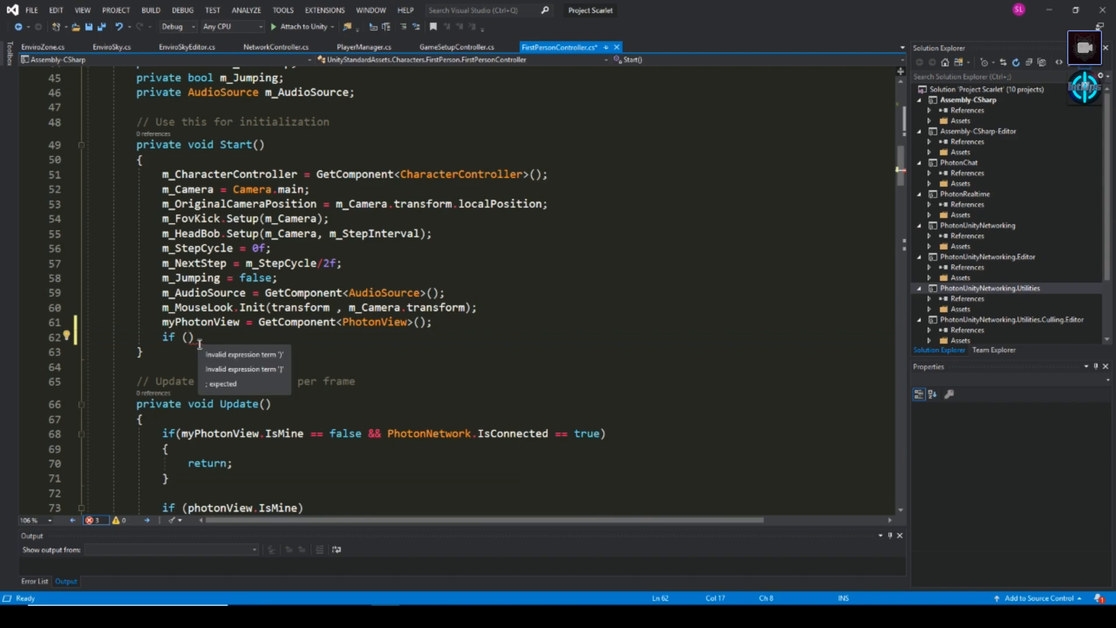
pyautogui.write('myPhotonView')
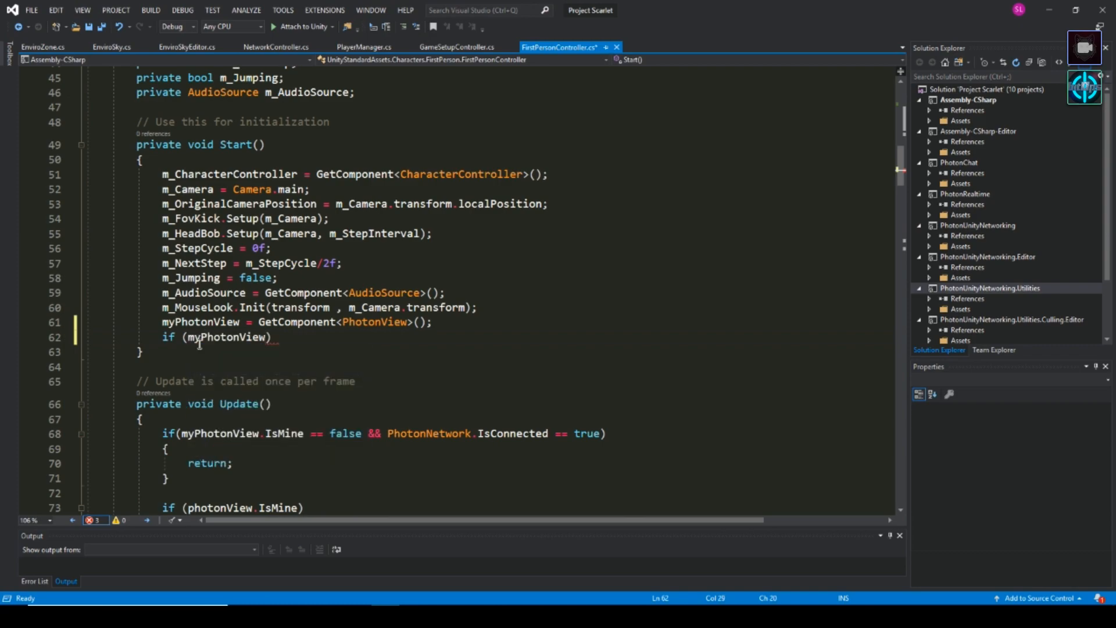
pyautogui.write('.isActiveAndEnabled')
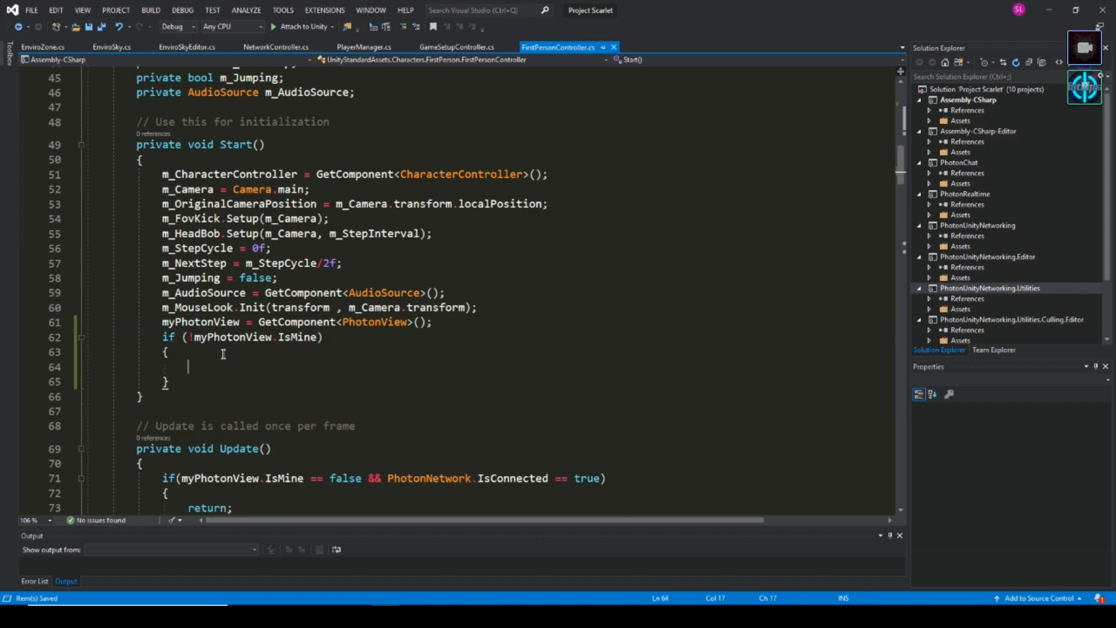
pyautogui.scroll(-3)
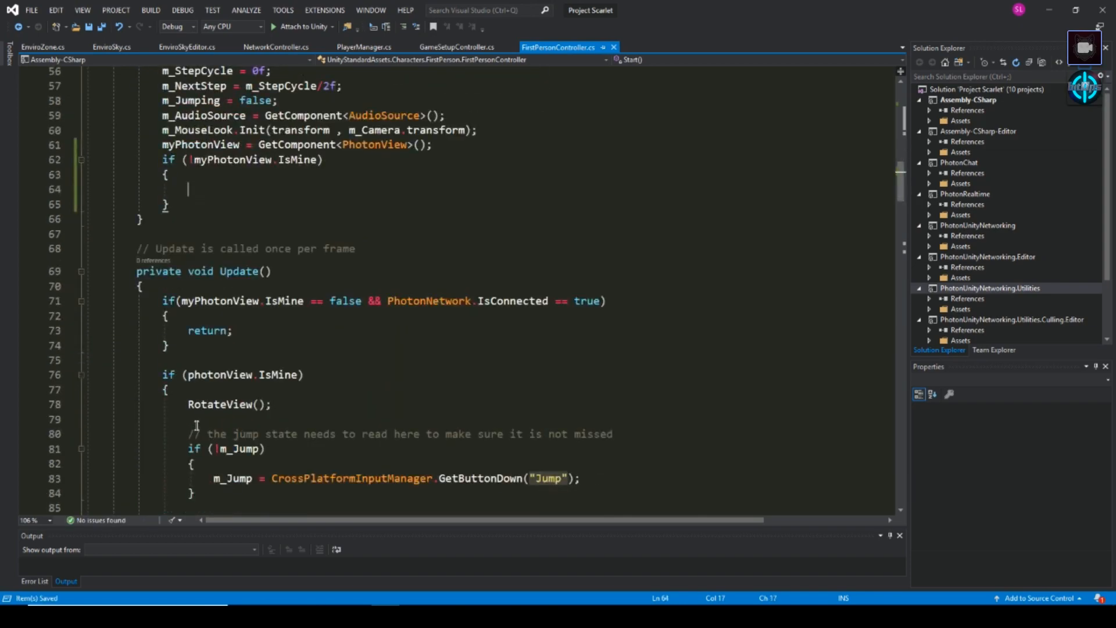
# Step: Fill the check's body with Destroy(m_Camera); and save the script
pyautogui.write('D')
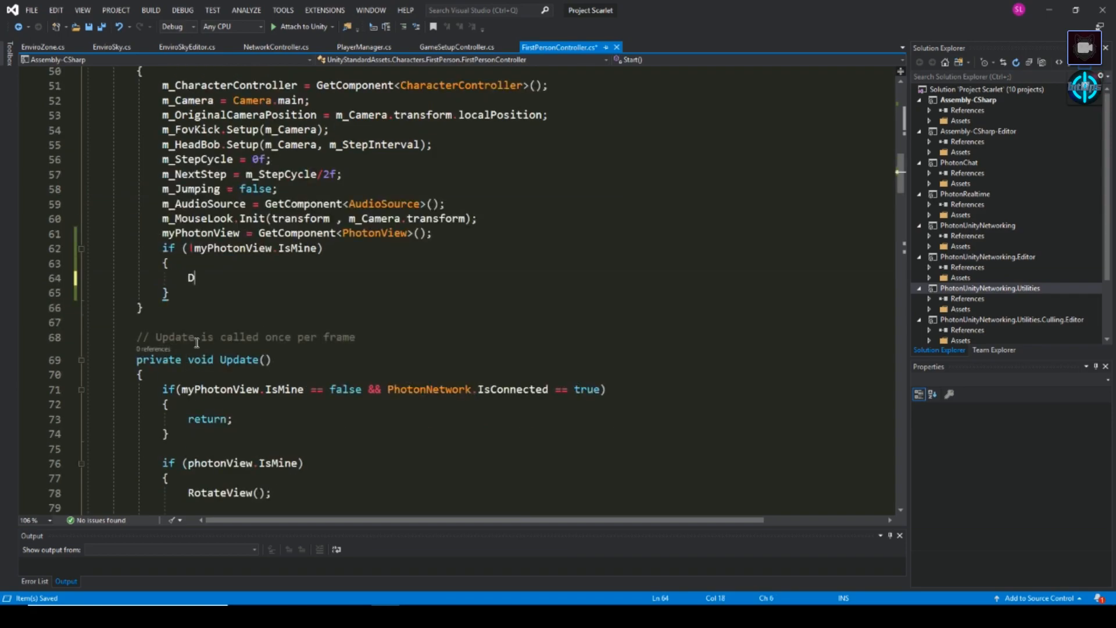
pyautogui.write('estroy()')
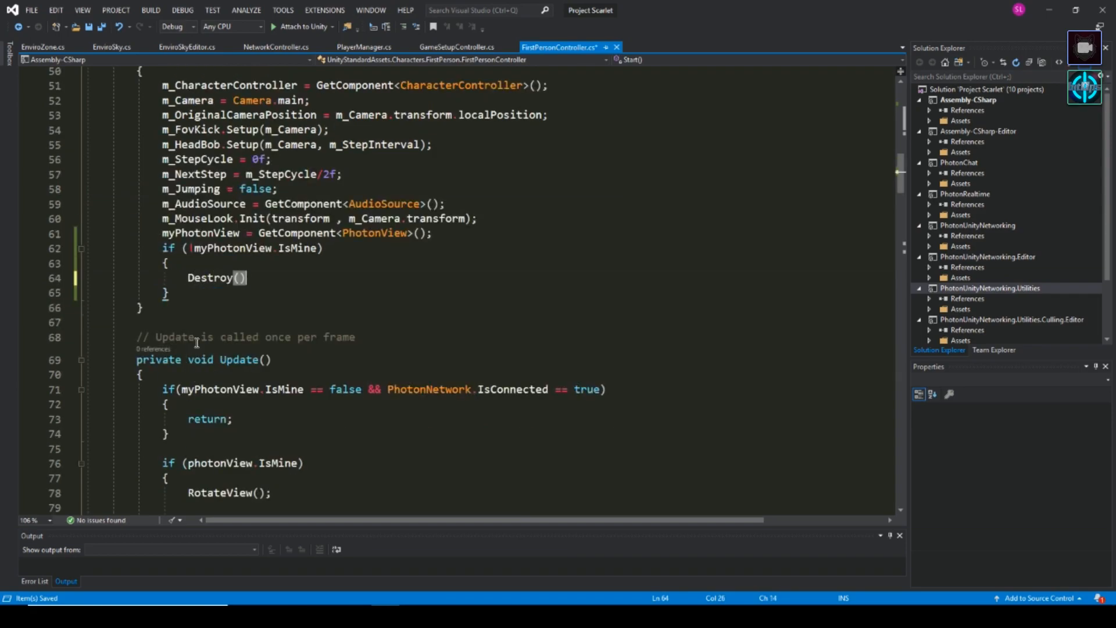
pyautogui.write('cam')
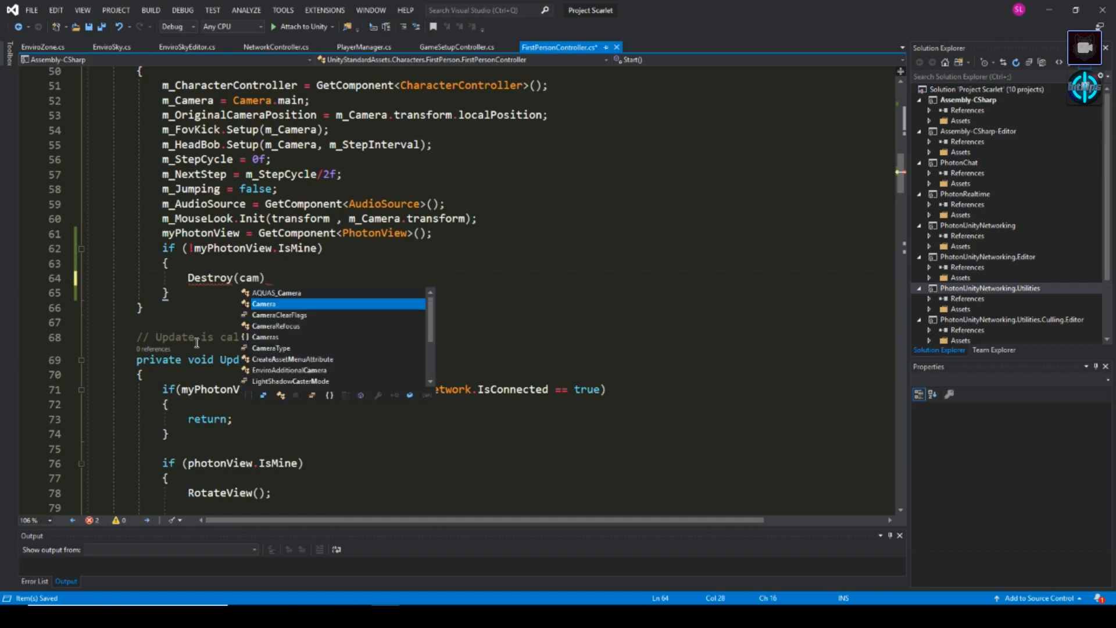
pyautogui.write('MarshalByR')
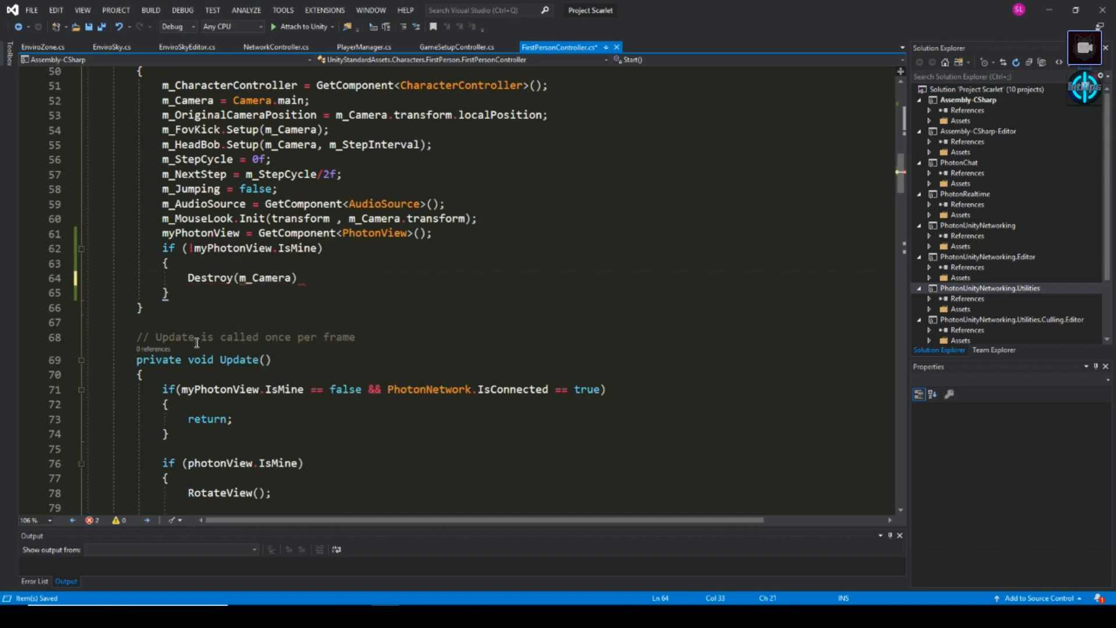
pyautogui.write('??')
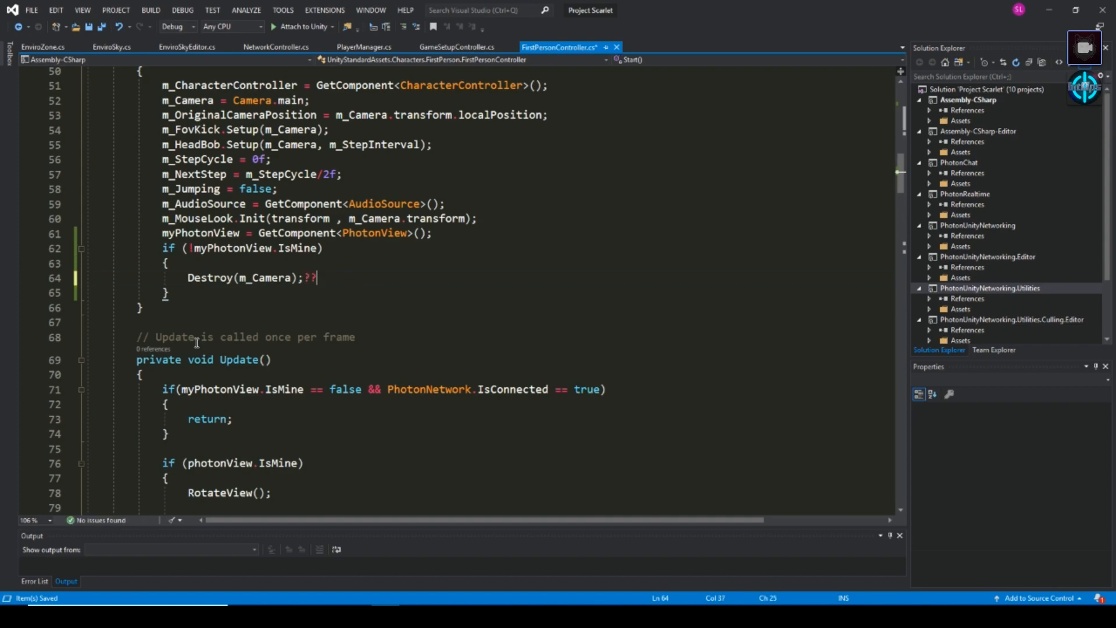
pyautogui.press('Backspace')
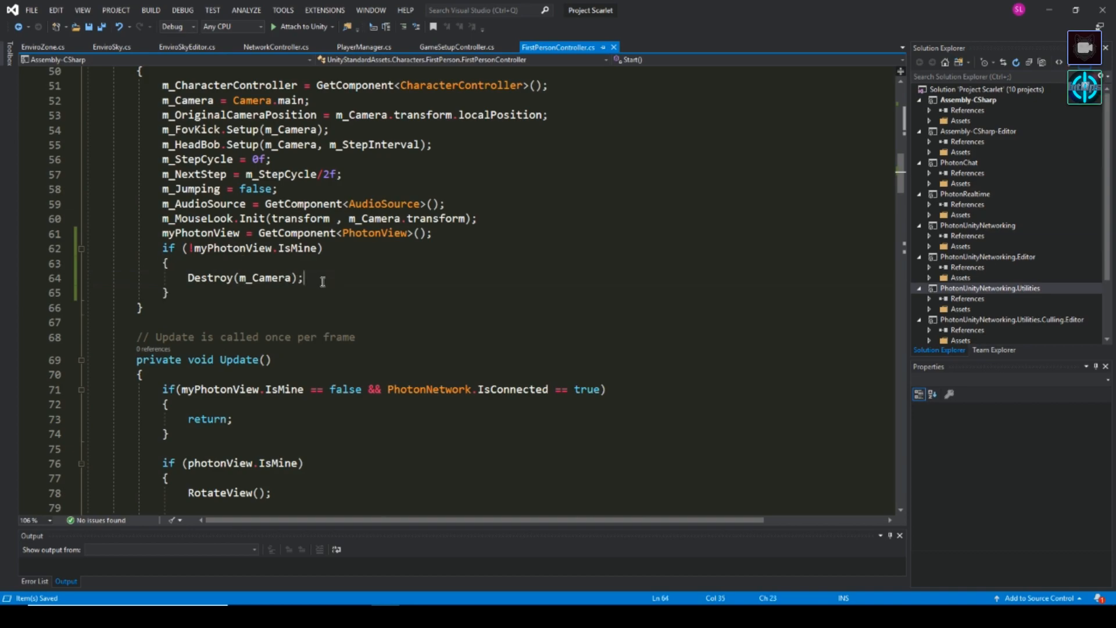
pyautogui.write('i')
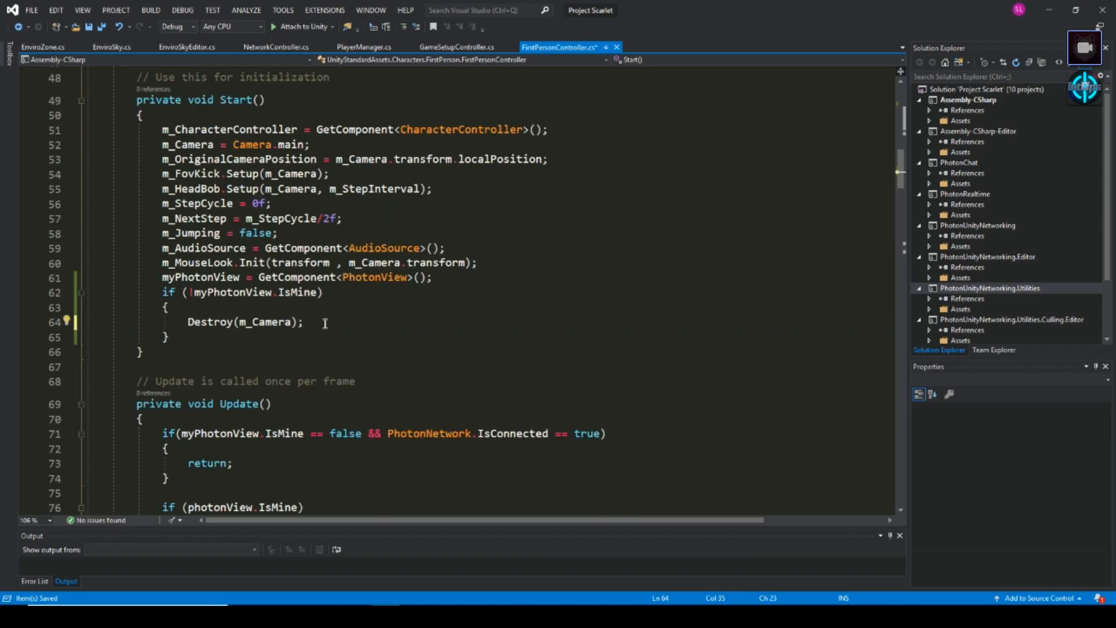
pyautogui.write('wont that wo')
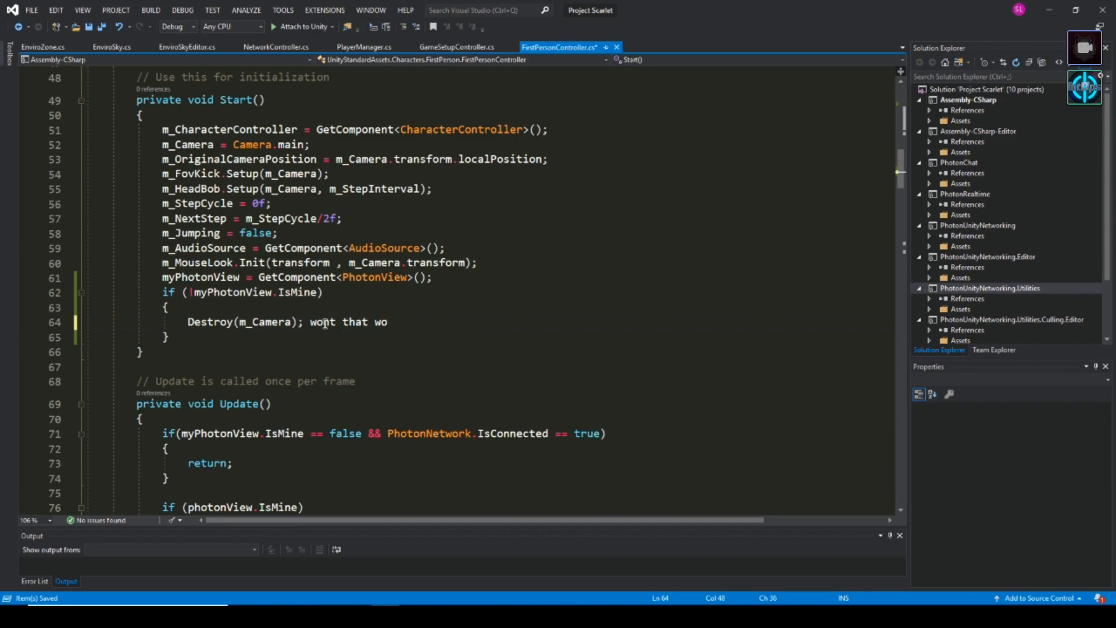
pyautogui.write('nt allow m')
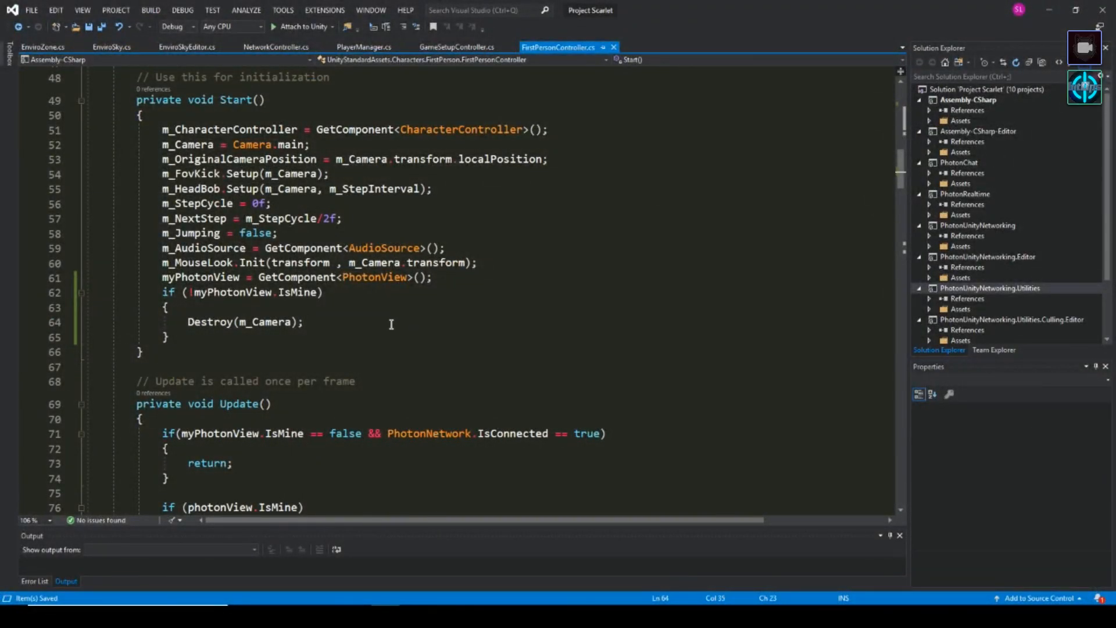
pyautogui.write('m')
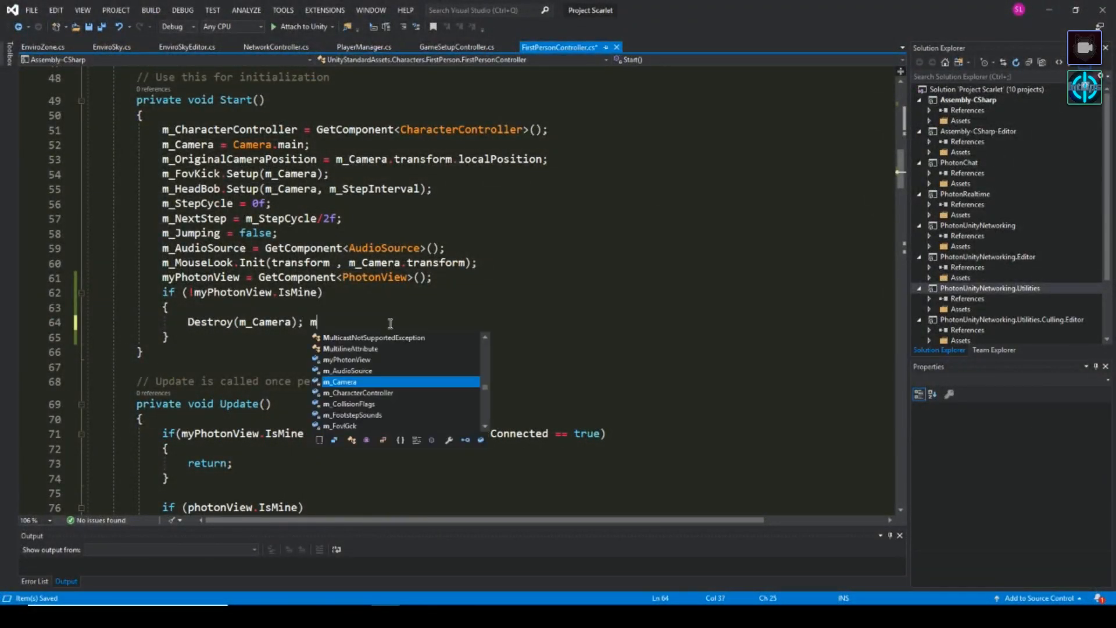
pyautogui.write('hm')
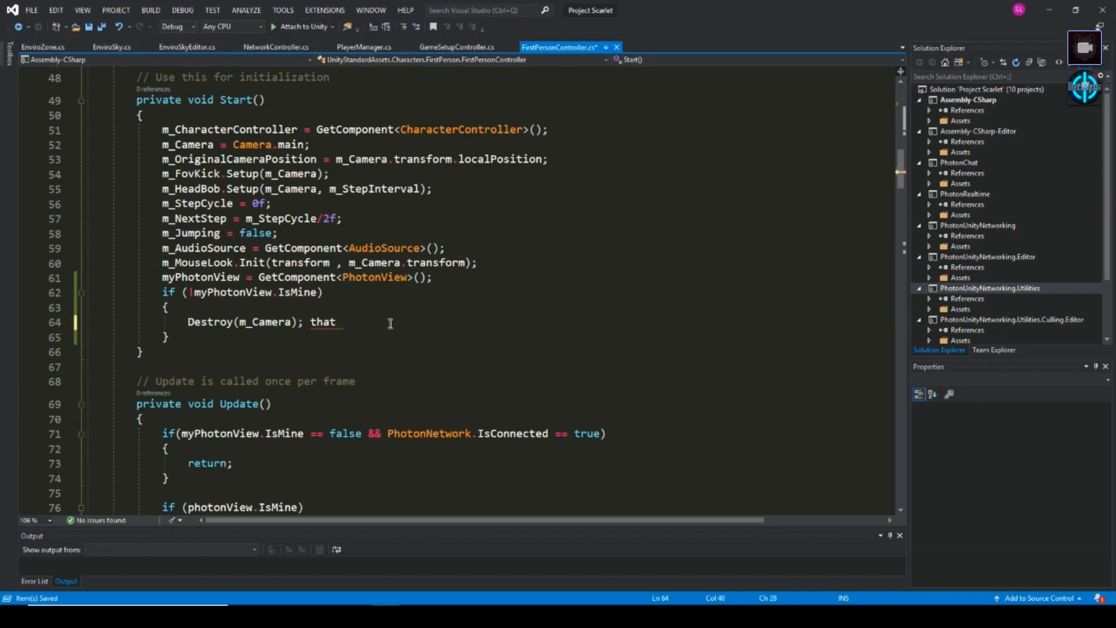
pyautogui.press('BackSpace')
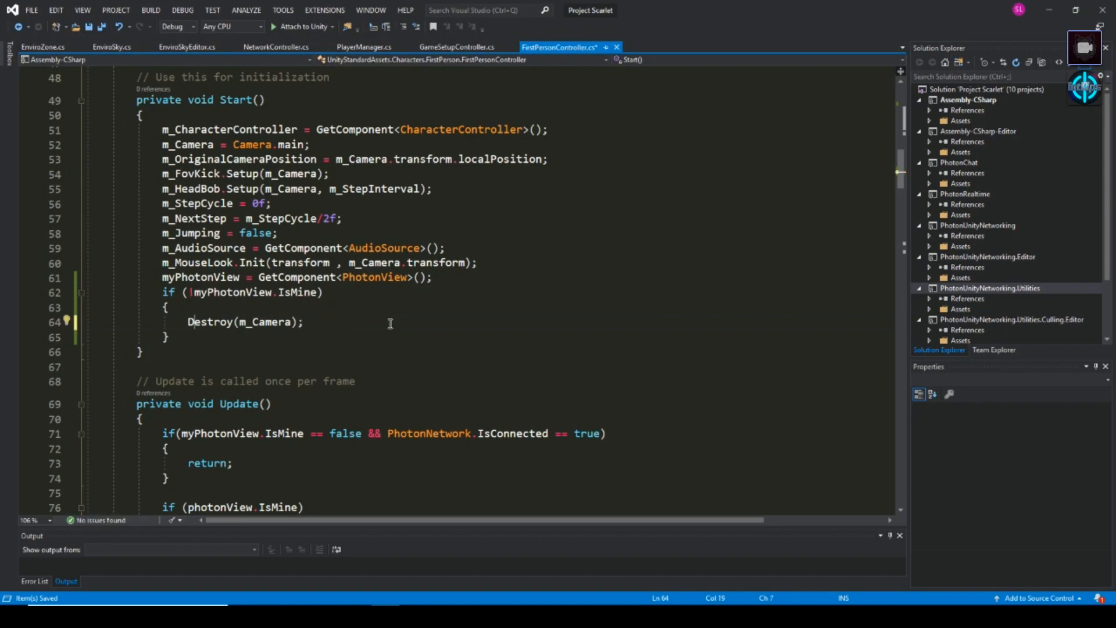
# Step: Comment out Destroy(m_Camera); and begin an m_Camera.ena statement on the next line
pyautogui.write('//')
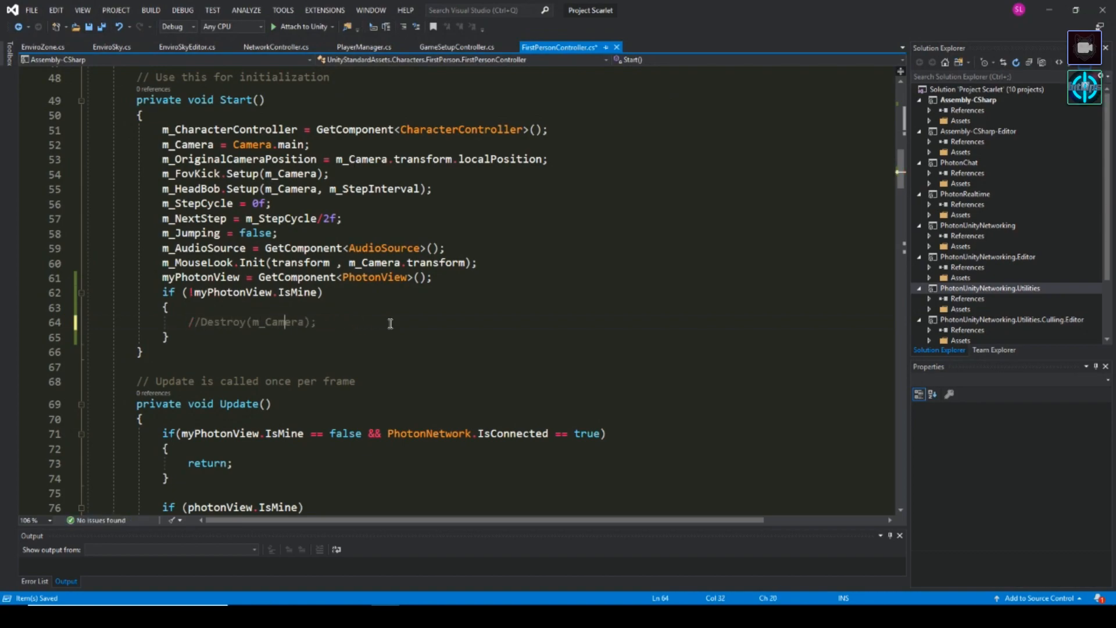
pyautogui.press('enter')
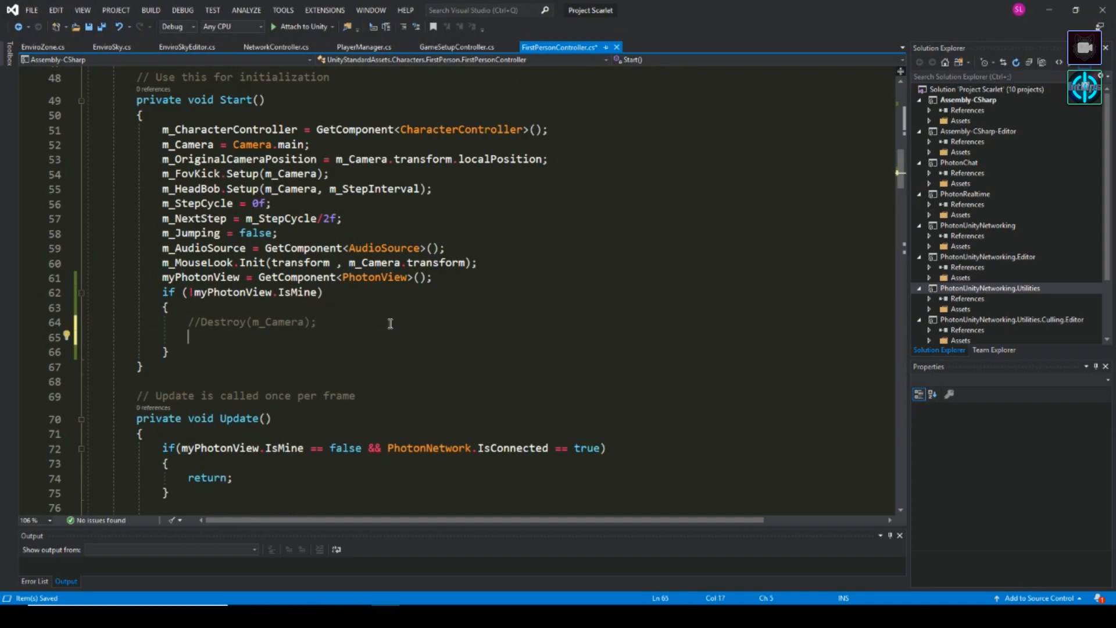
pyautogui.write('m_Camera.')
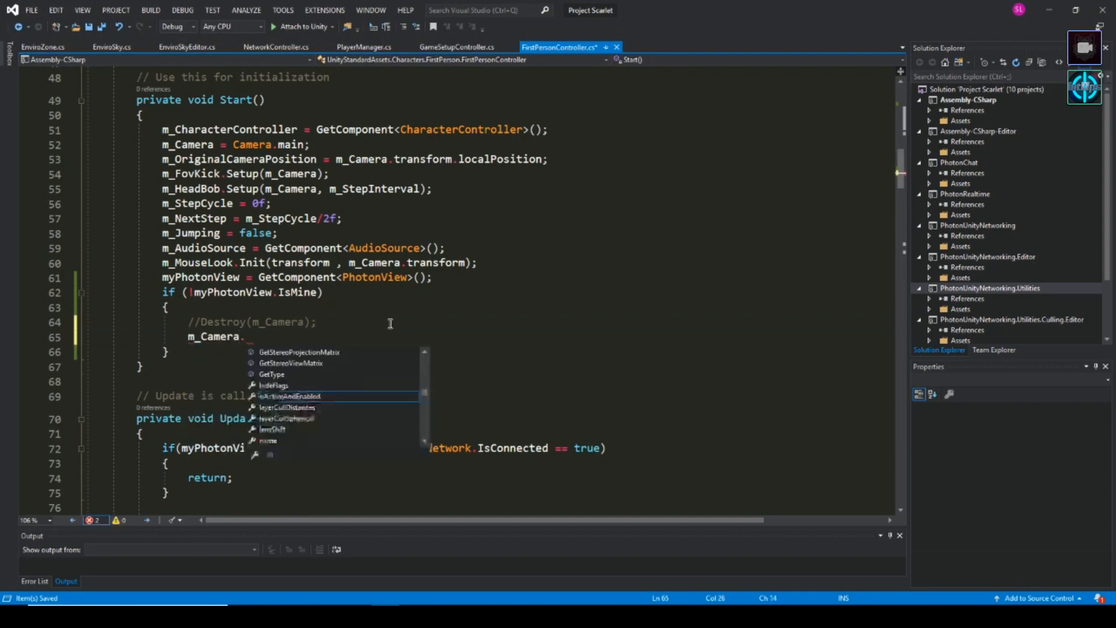
pyautogui.write('ena')
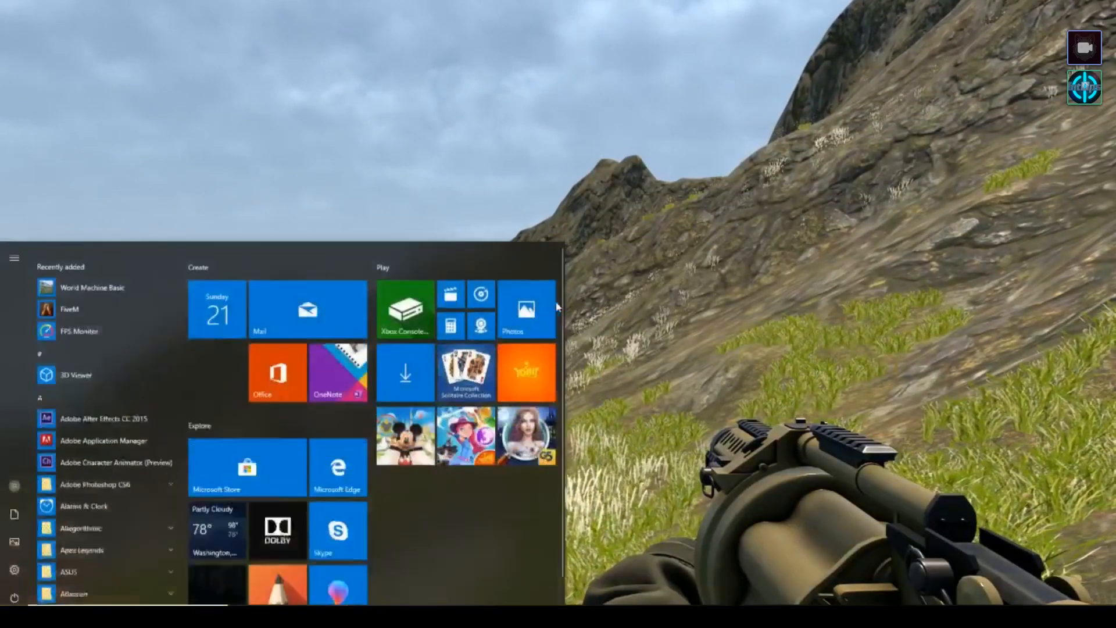
# Step: Alt+Tab from the running game back to the Unity editor window
pyautogui.press('alt+tab')
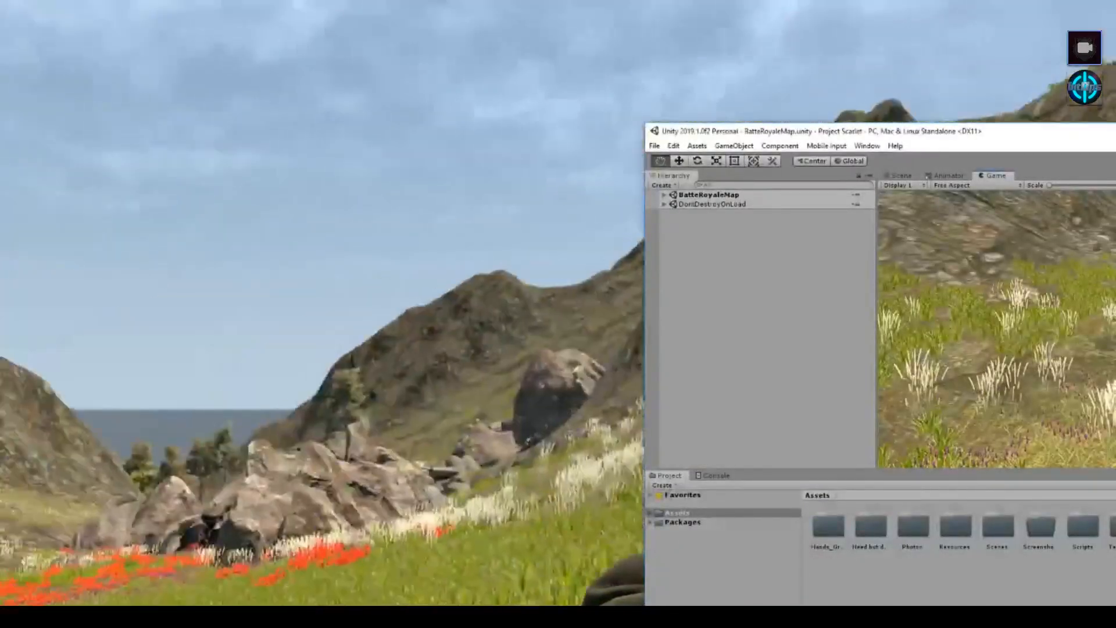
# Step: Maximize Unity and inspect both Player(Clone) objects and the first FirstPersonCharacter camera under DontDestroyOnLoad
pyautogui.press('Super')
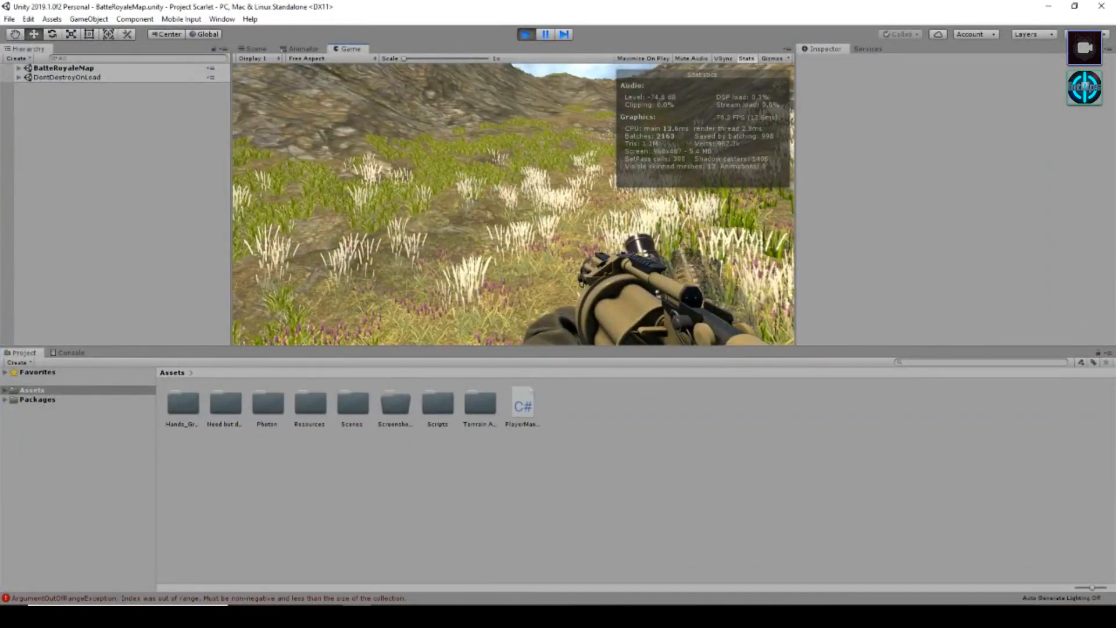
pyautogui.click(63, 123)
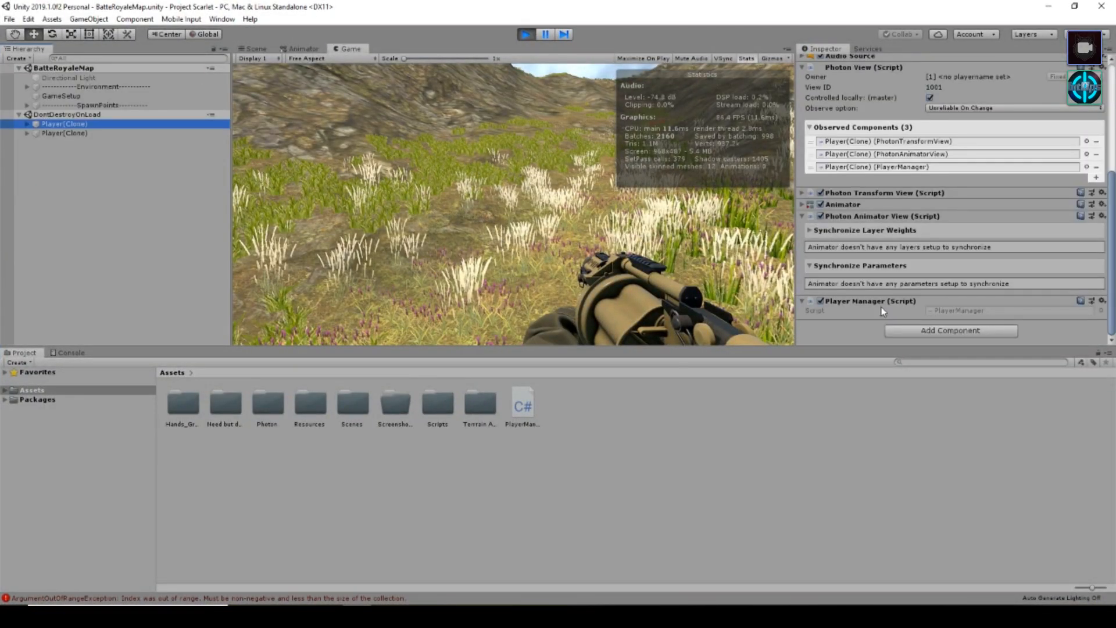
pyautogui.click(64, 132)
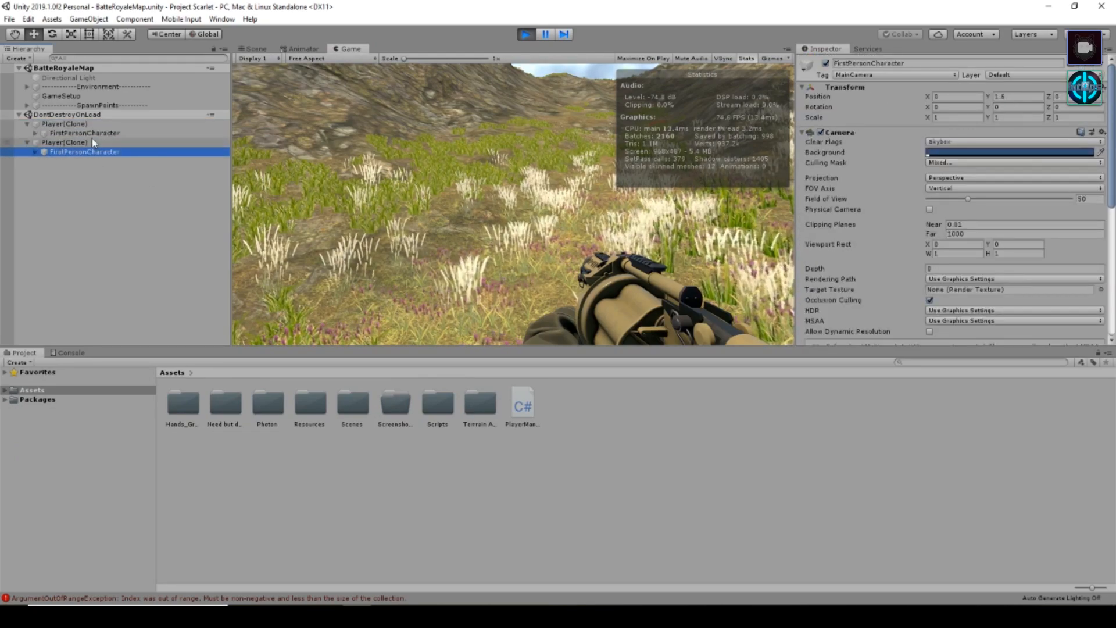
pyautogui.click(64, 123)
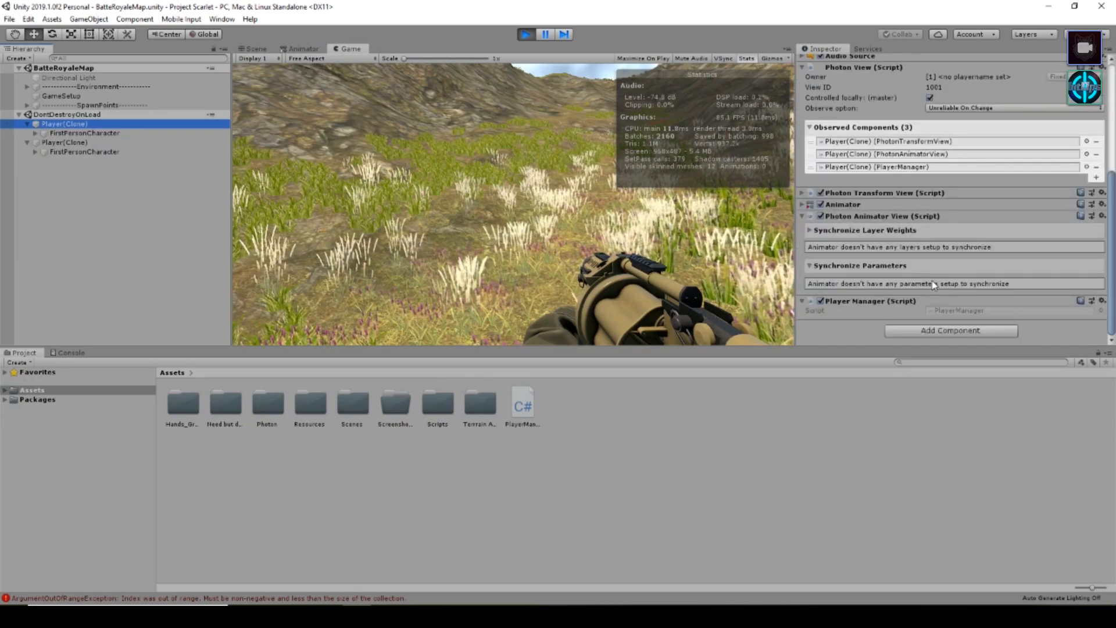
pyautogui.click(85, 133)
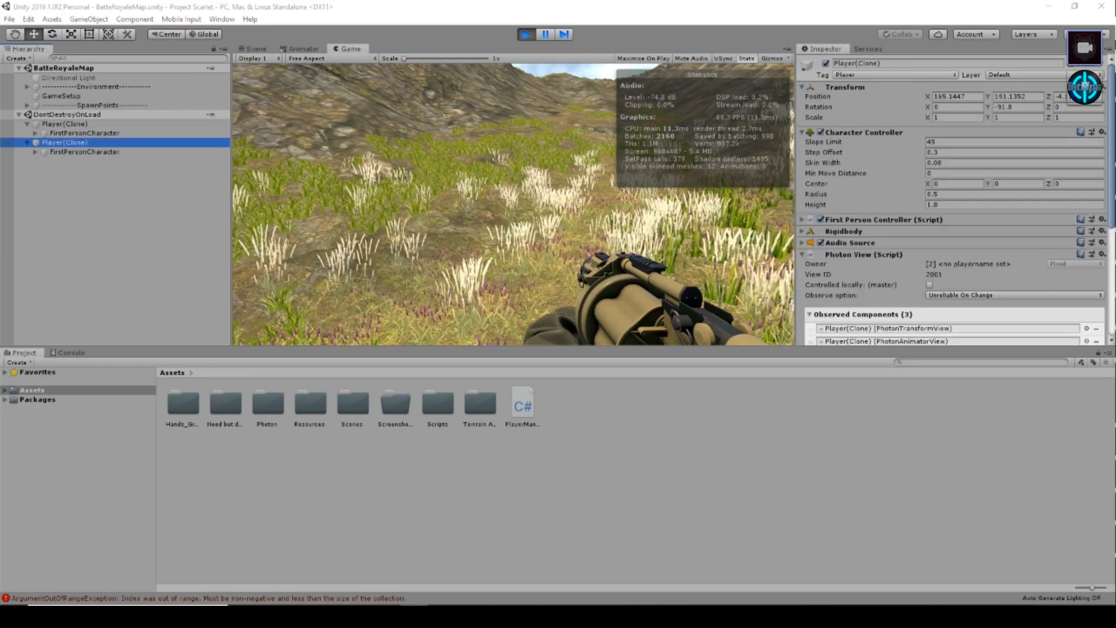
pyautogui.click(85, 132)
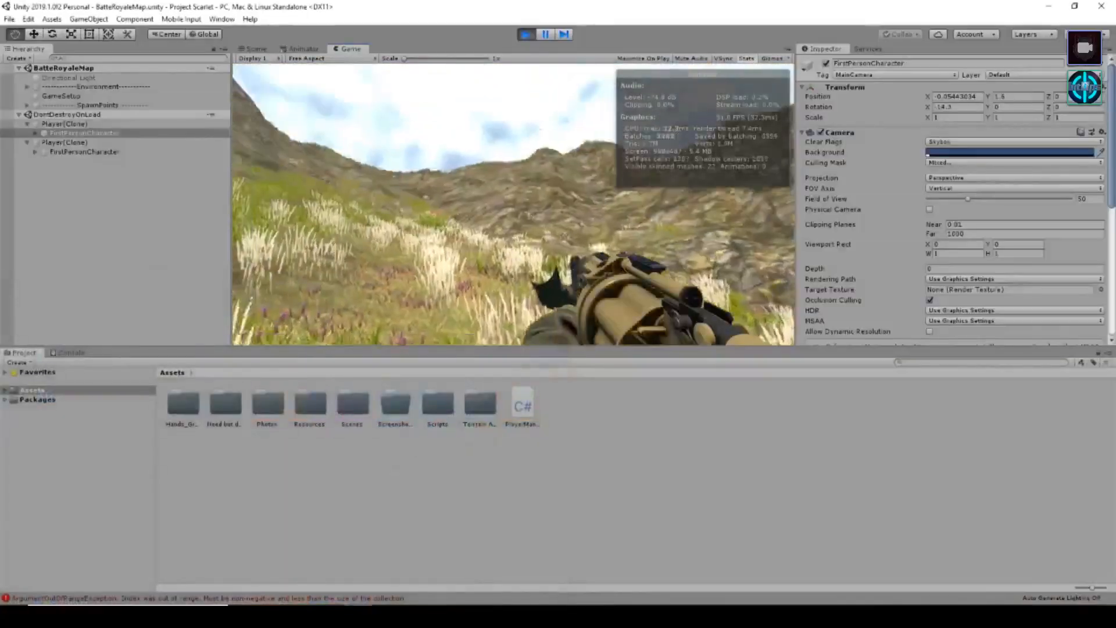
pyautogui.click(64, 142)
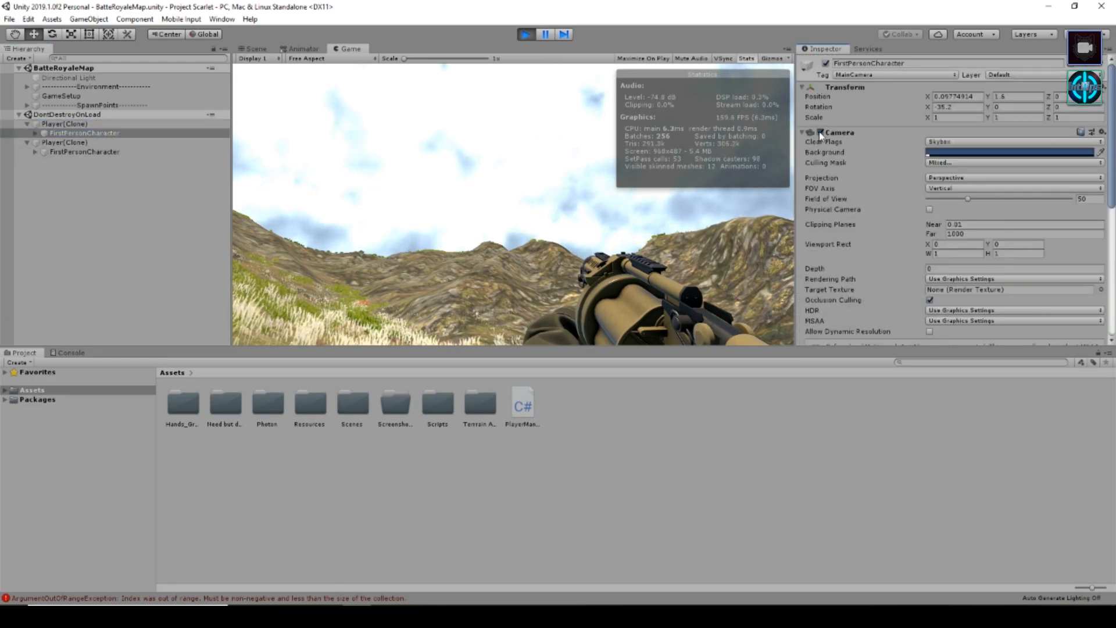
# Step: Disable the first player's Camera and compare both Player(Clone) First Person Controller settings
pyautogui.click(65, 123)
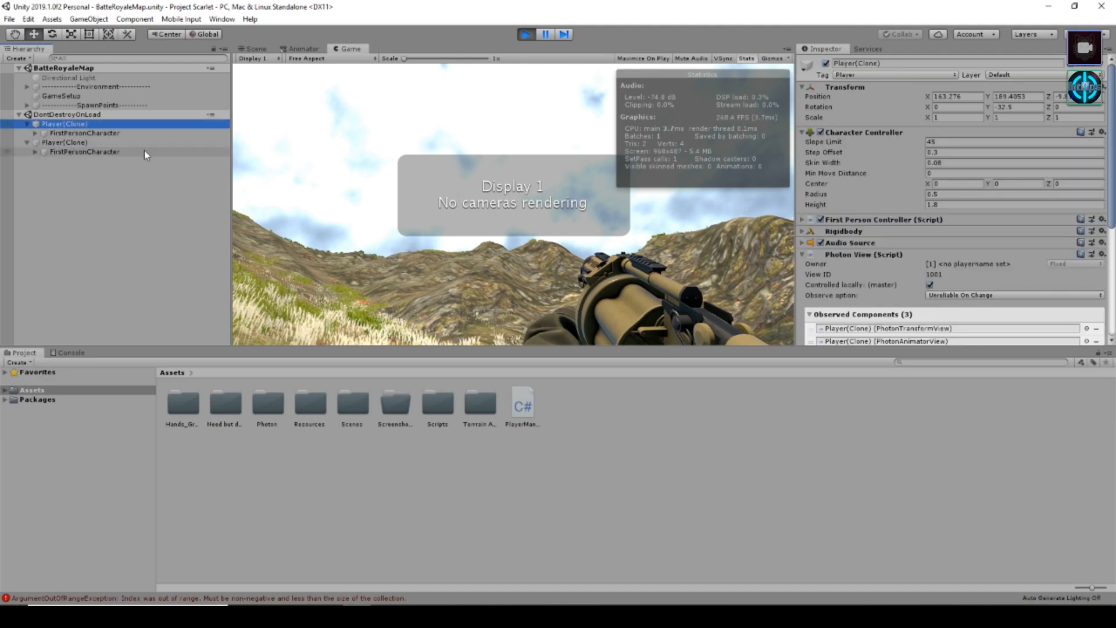
pyautogui.click(85, 133)
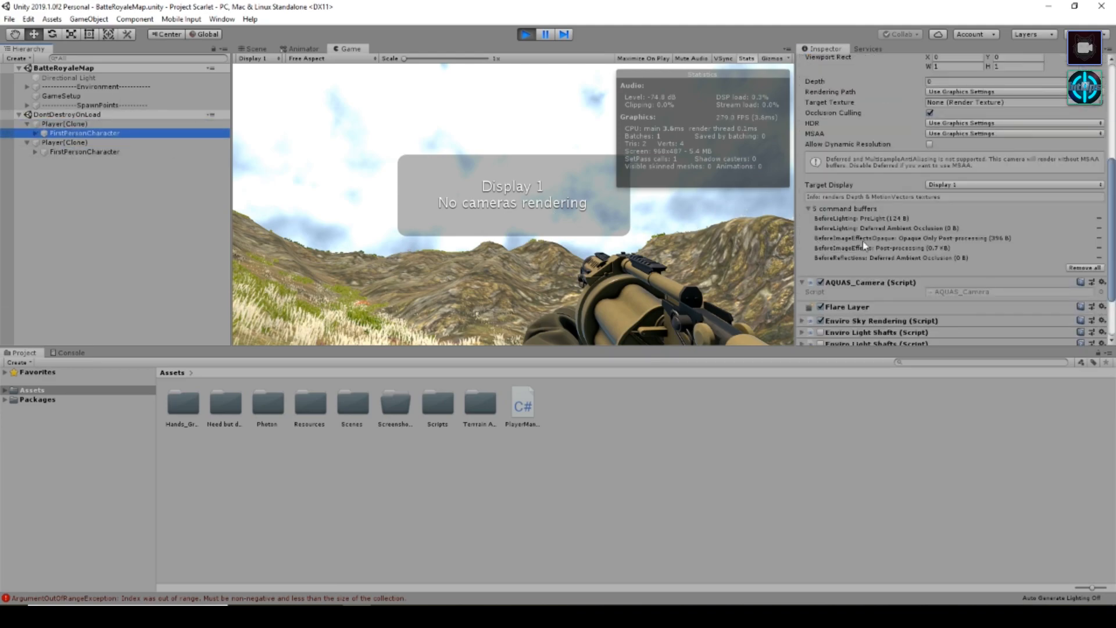
pyautogui.click(64, 142)
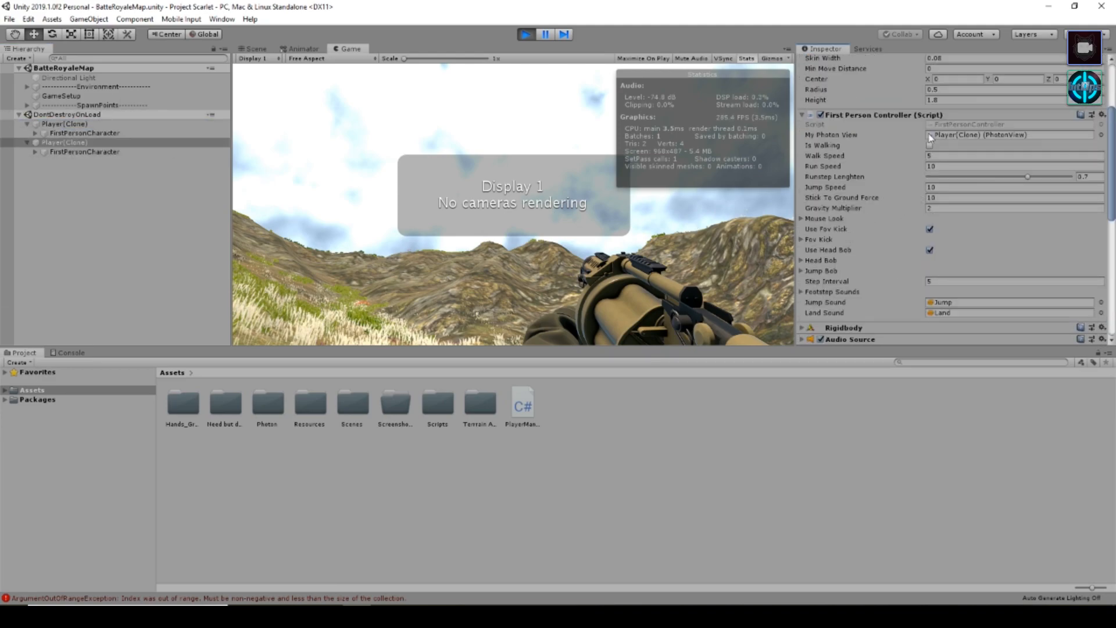
pyautogui.click(64, 123)
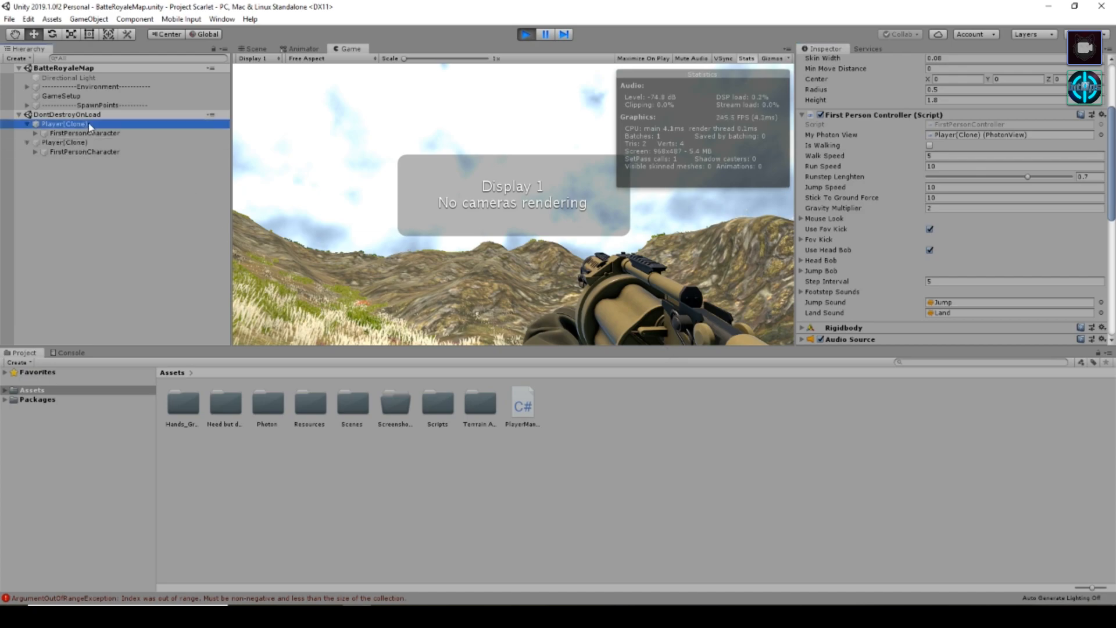
pyautogui.scroll(3)
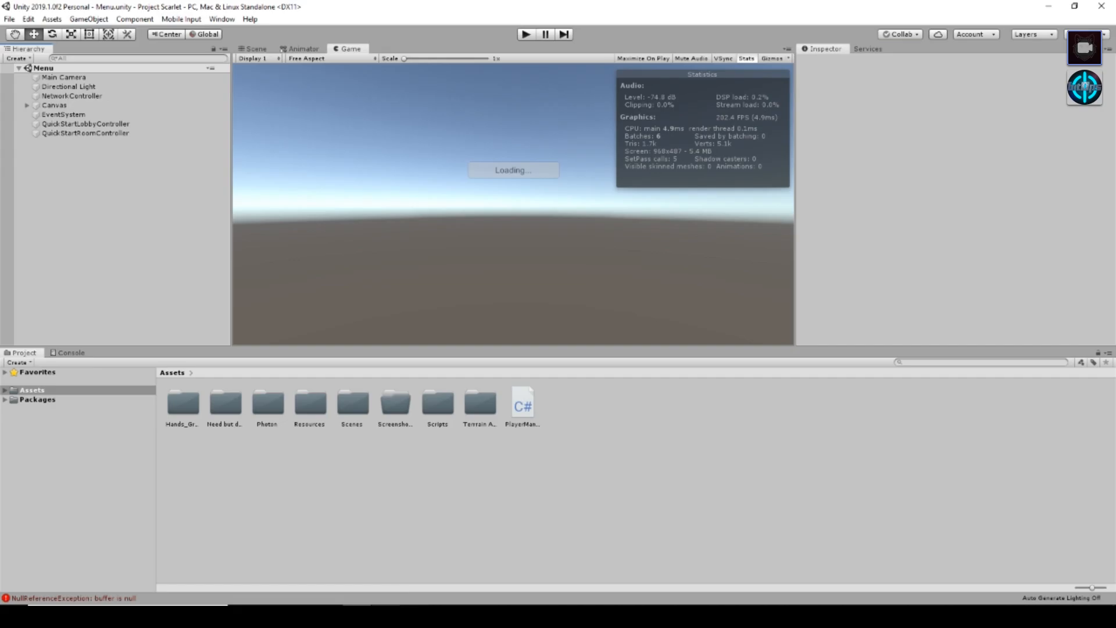
# Step: Select the Player prefab in Resources/PhotonPrefabs, review its controller, and select its instance in the scene
pyautogui.click(183, 399)
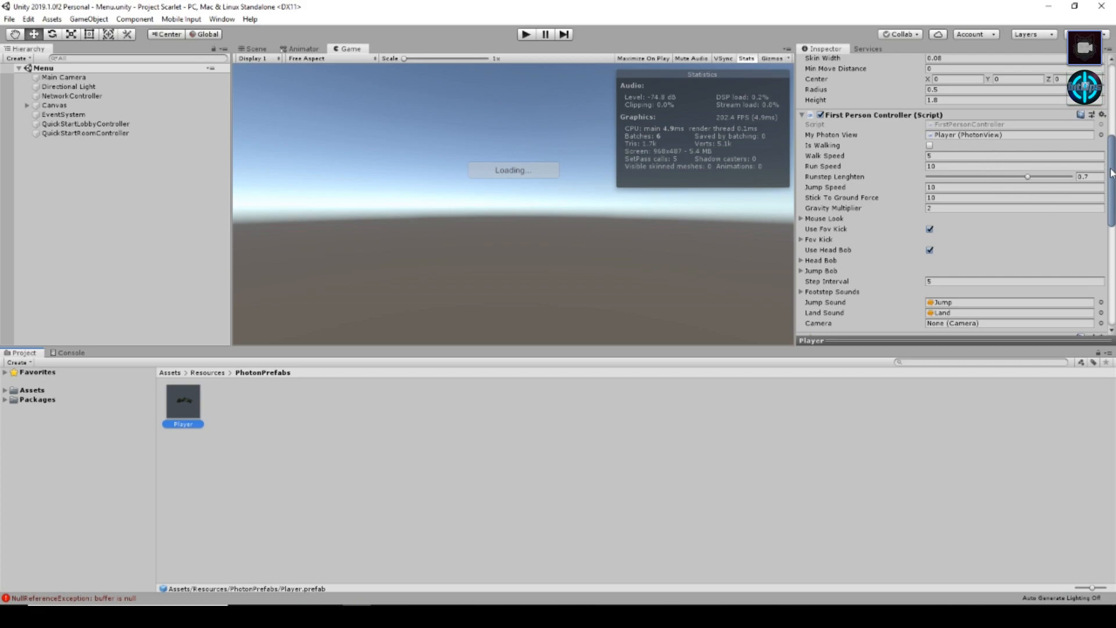
pyautogui.scroll(-3)
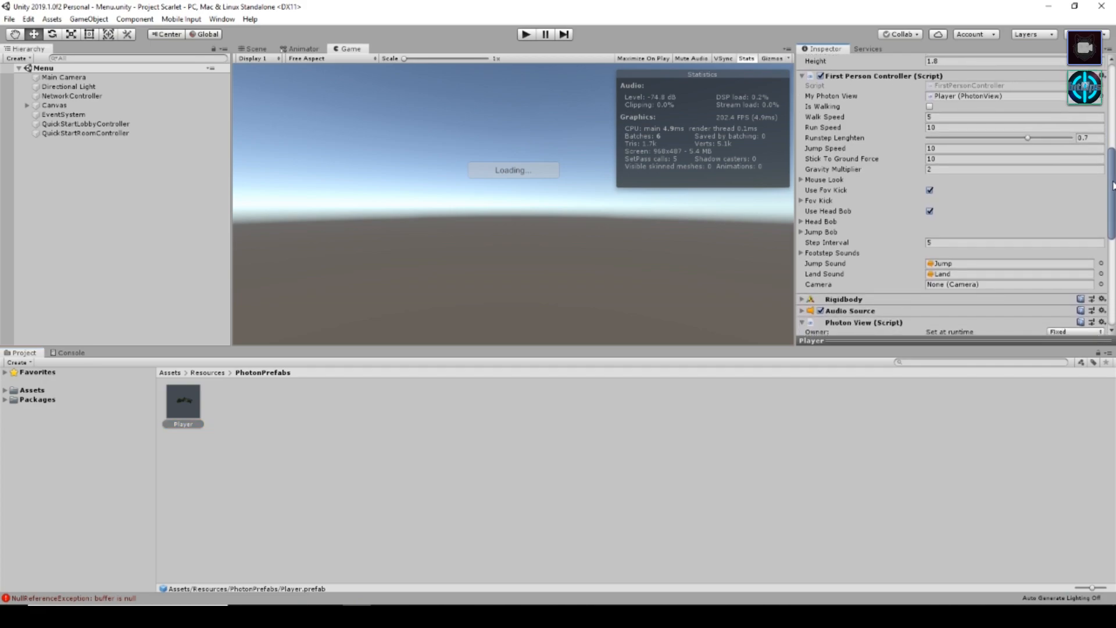
pyautogui.scroll(-3)
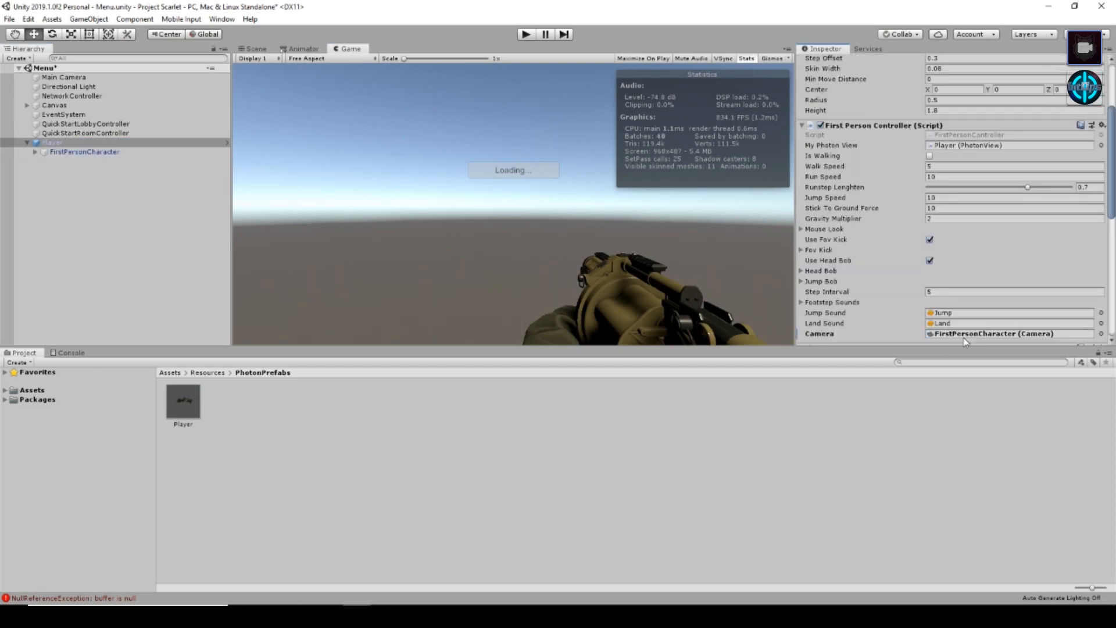
pyautogui.click(52, 142)
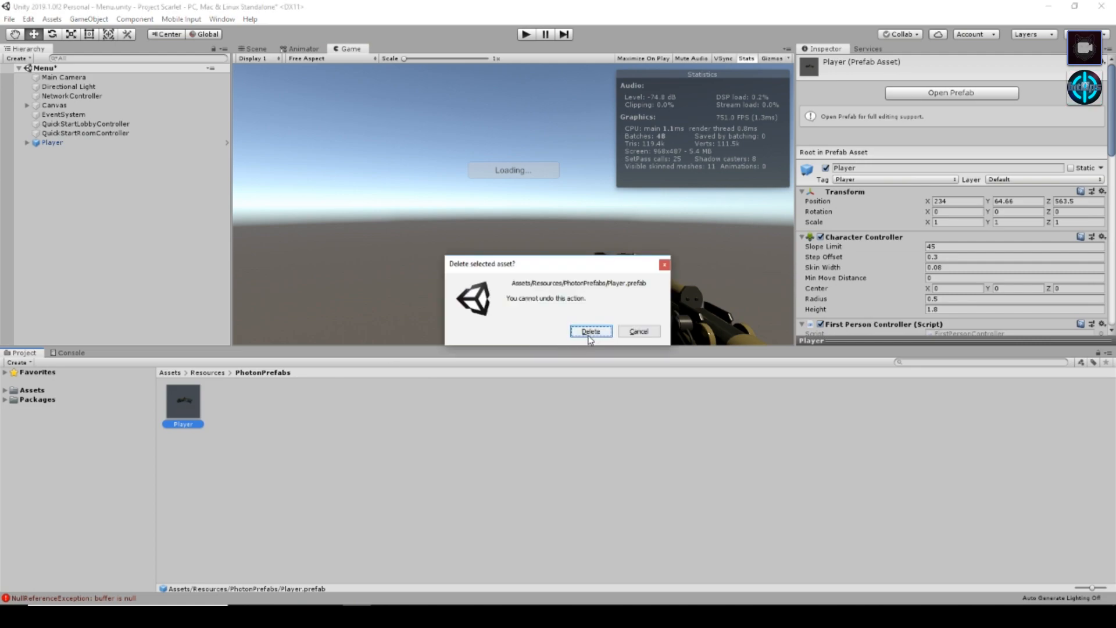
# Step: Cancel the prefab deletion and apply all the Player instance's overrides back to the prefab
pyautogui.click(591, 332)
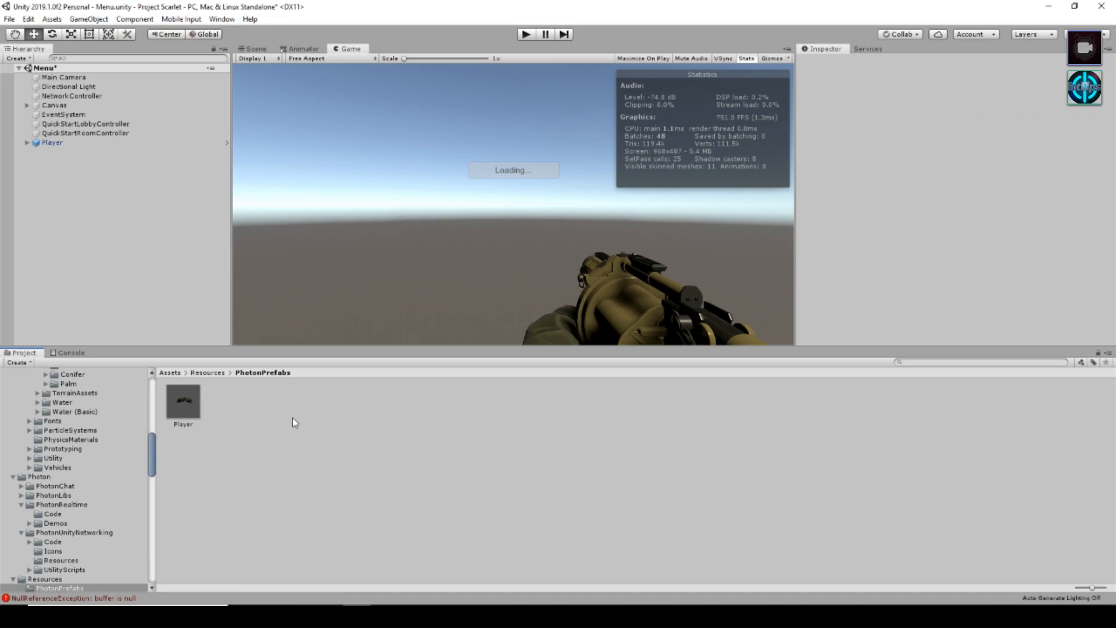
pyautogui.click(183, 399)
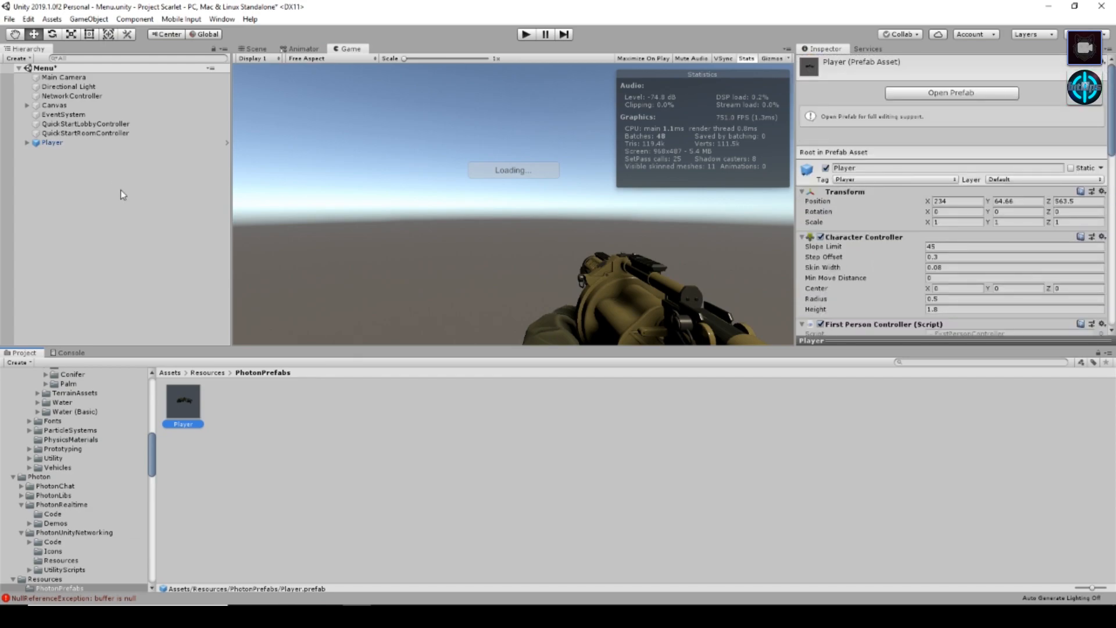
pyautogui.click(51, 141)
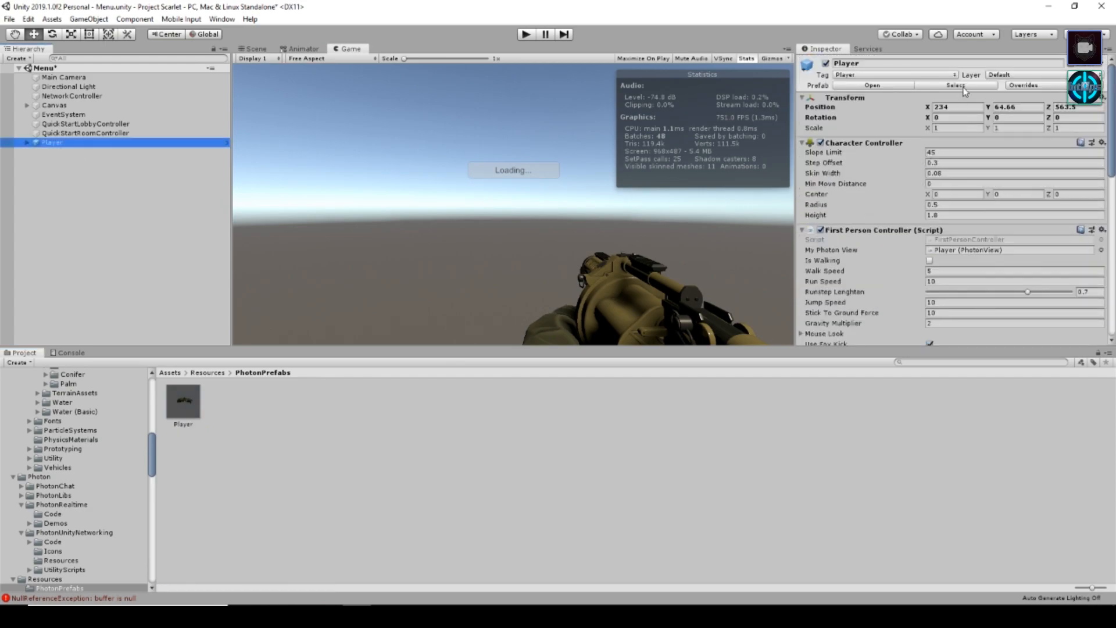
pyautogui.moveTo(850, 61)
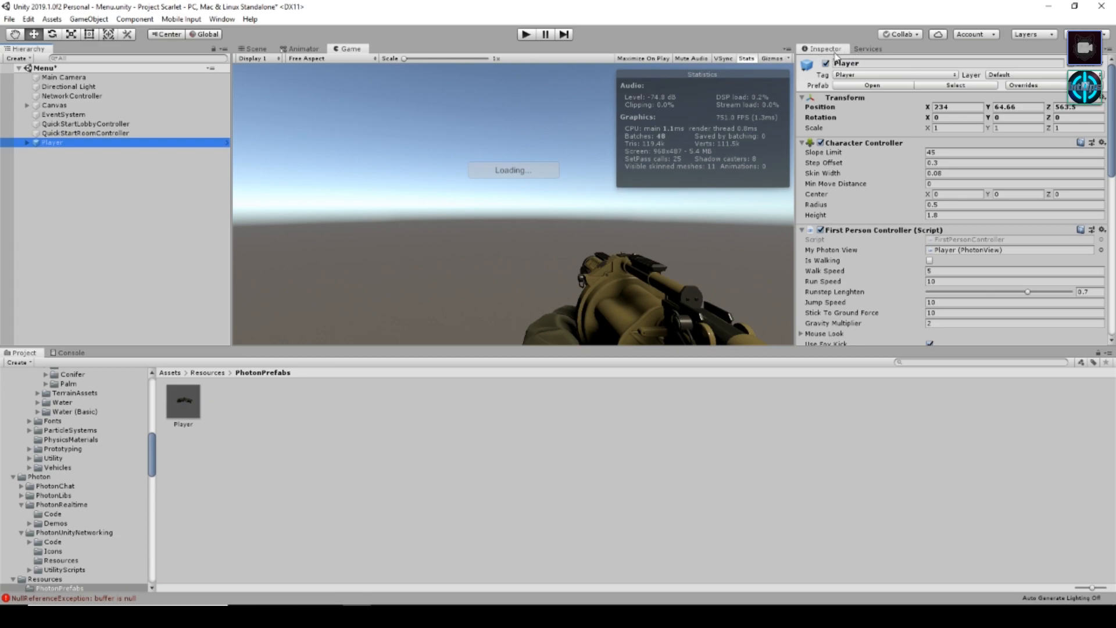
pyautogui.click(1022, 85)
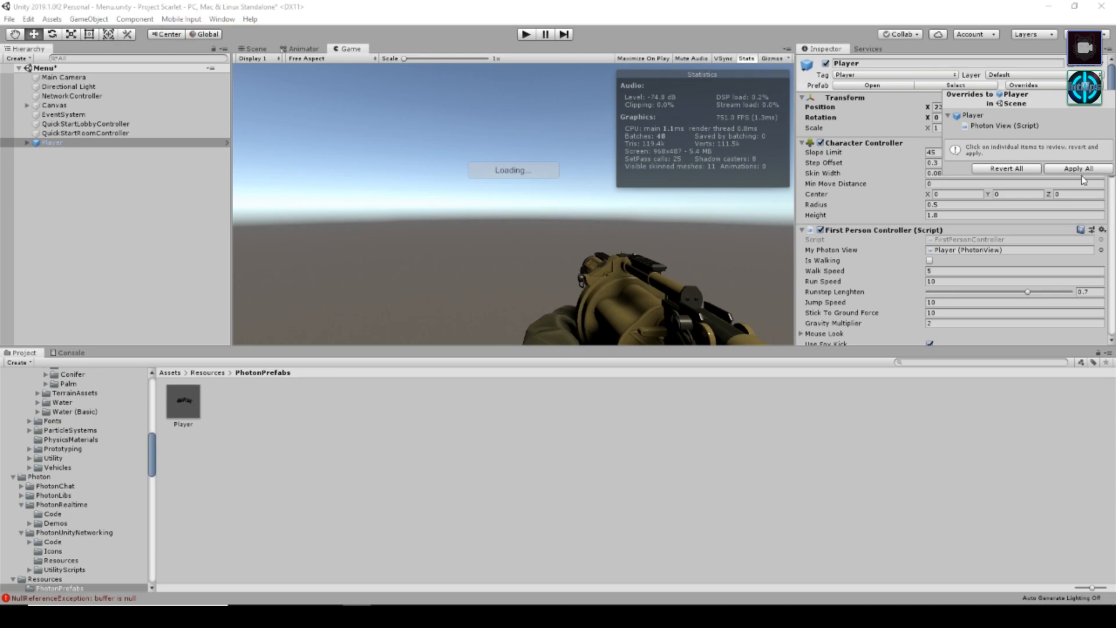
pyautogui.click(1076, 169)
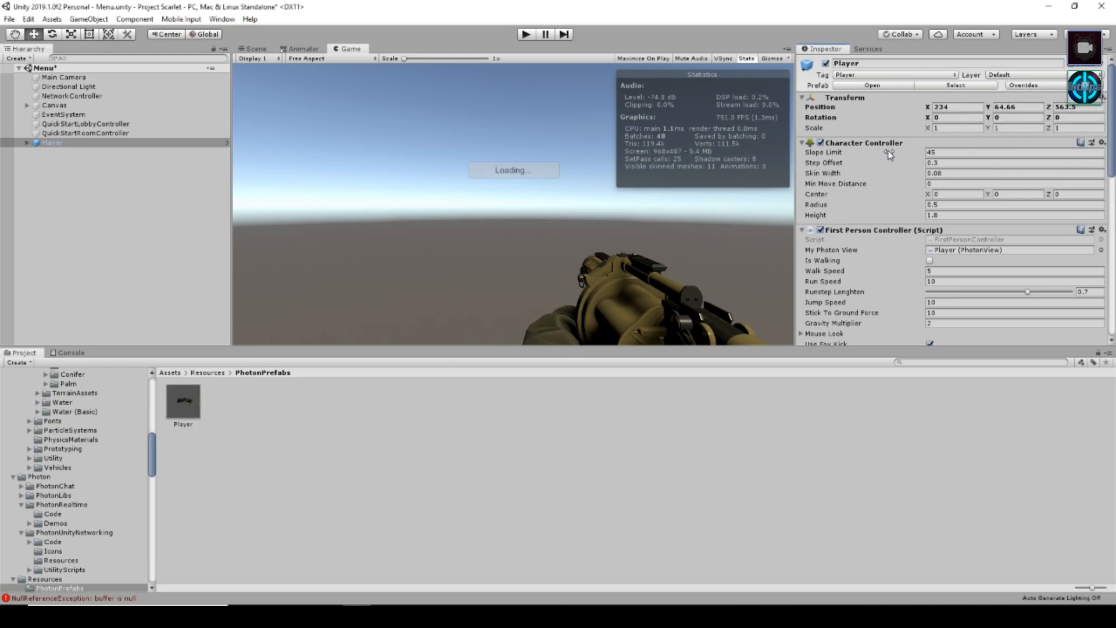
pyautogui.click(183, 400)
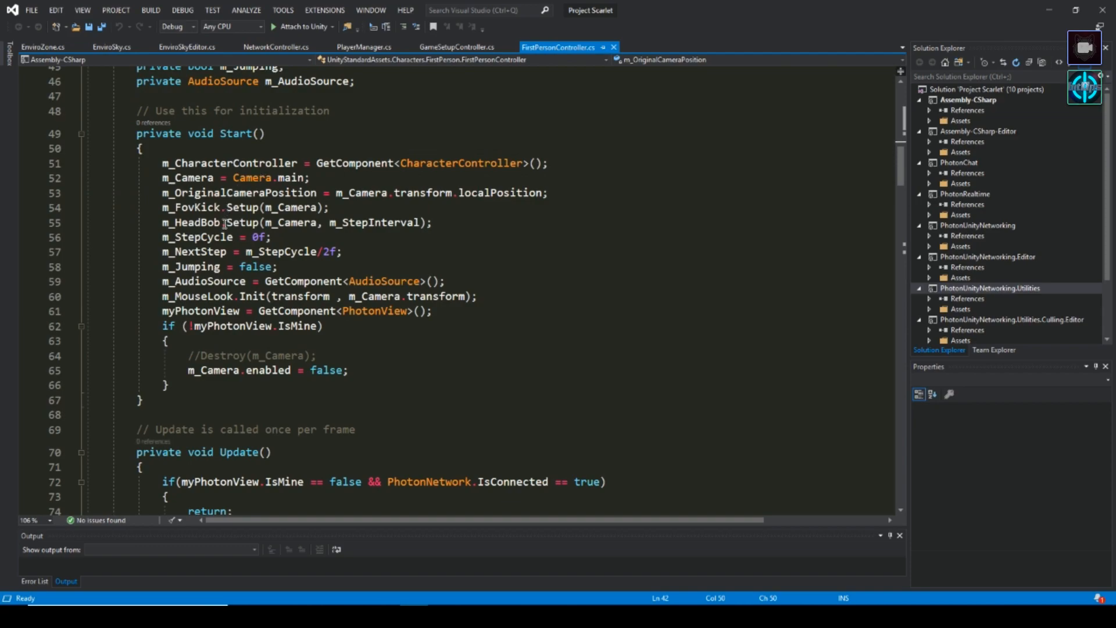
pyautogui.moveTo(253, 176)
pyautogui.write('//')
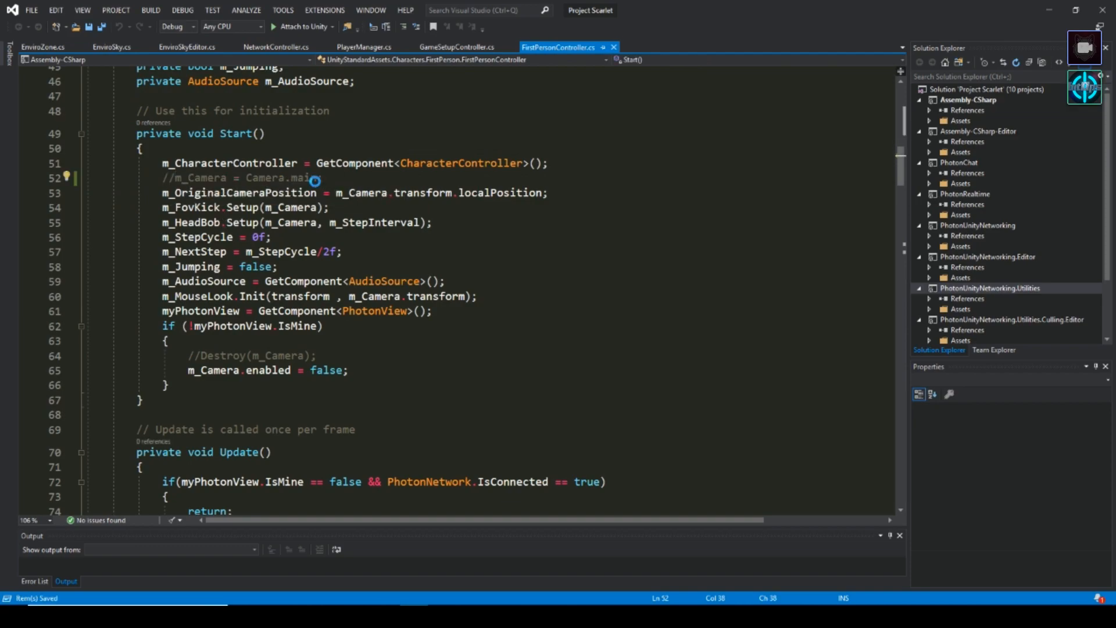
pyautogui.moveTo(332, 192)
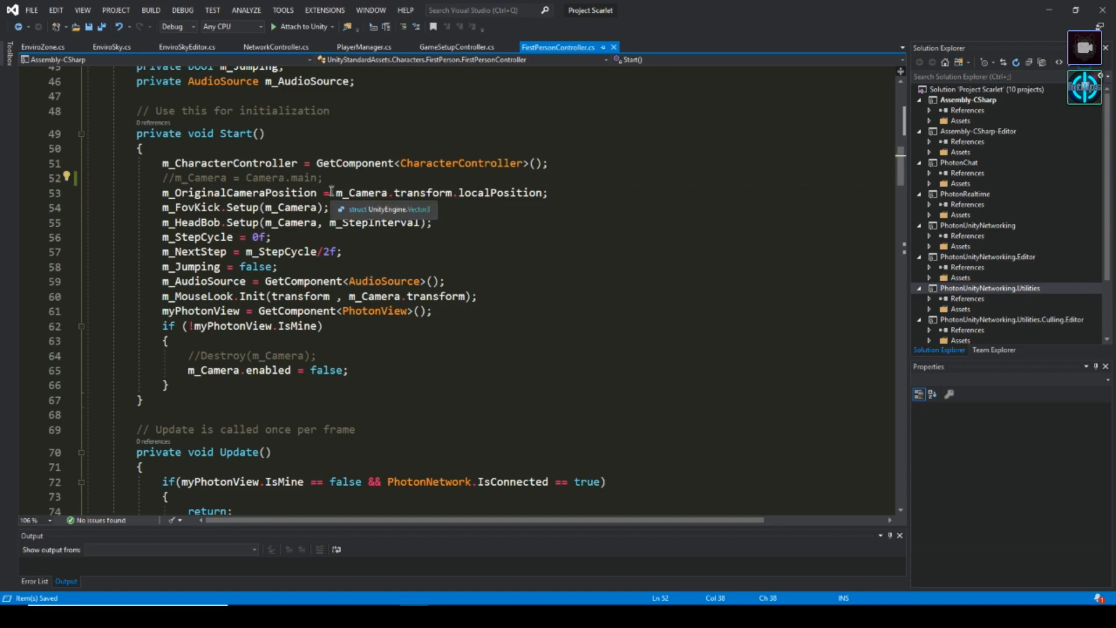
# Step: Comment out m_Camera = Camera.main; in Start and save the script
pyautogui.write('p1')
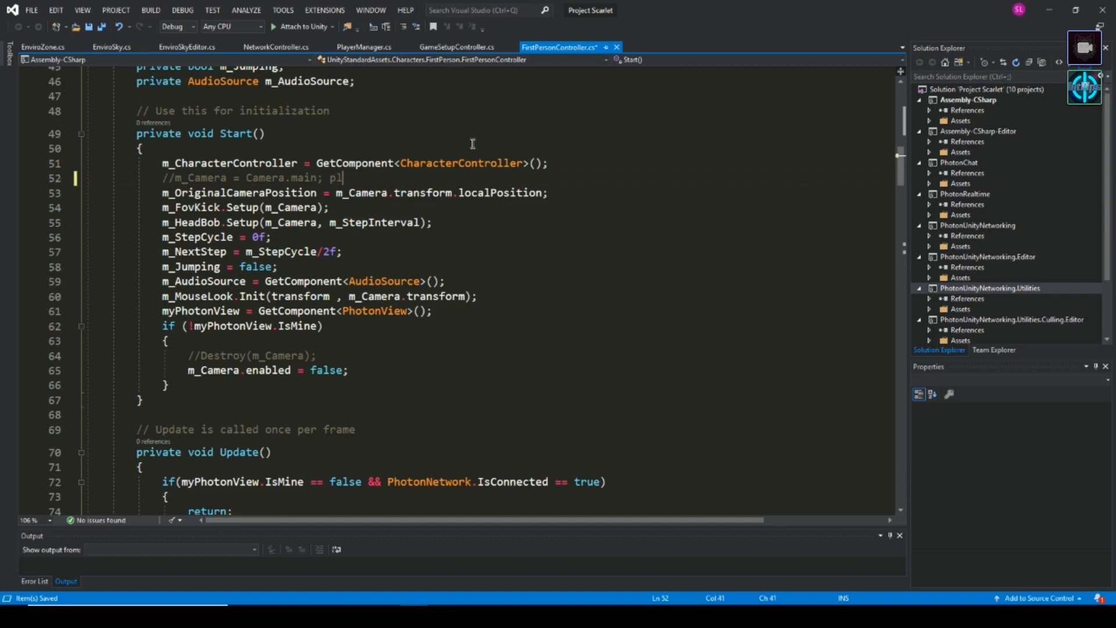
pyautogui.write('ay?')
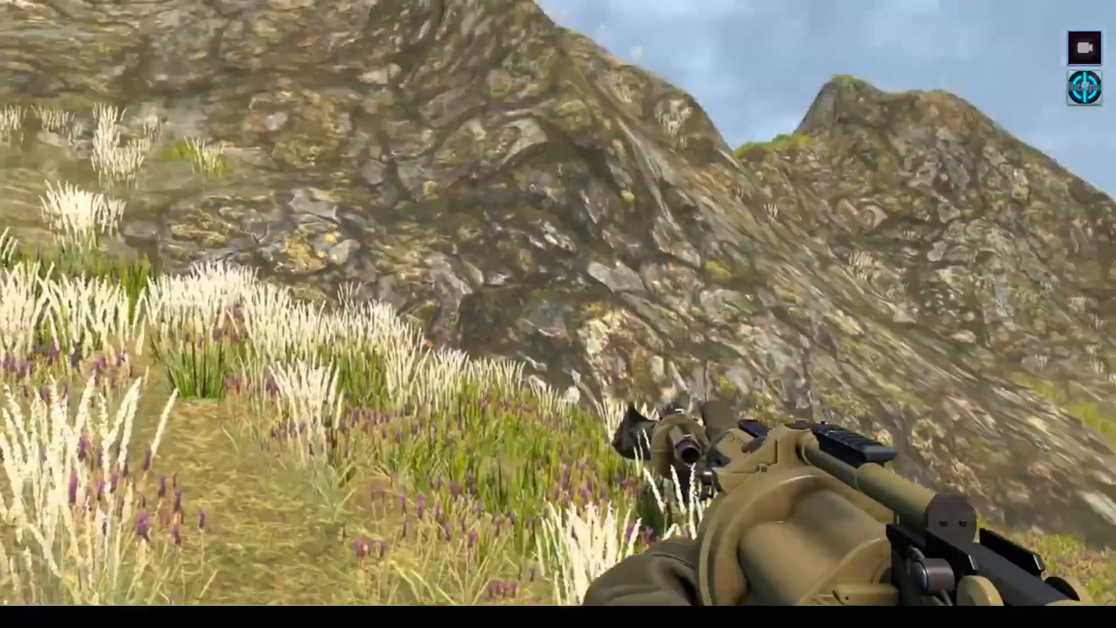
pyautogui.moveTo(558, 314)
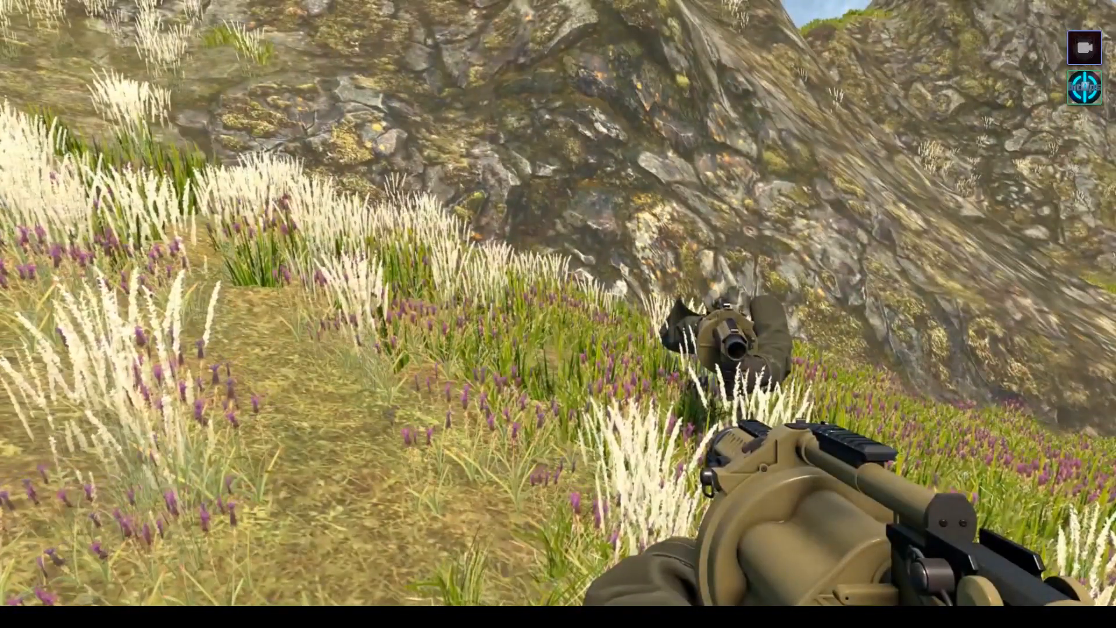